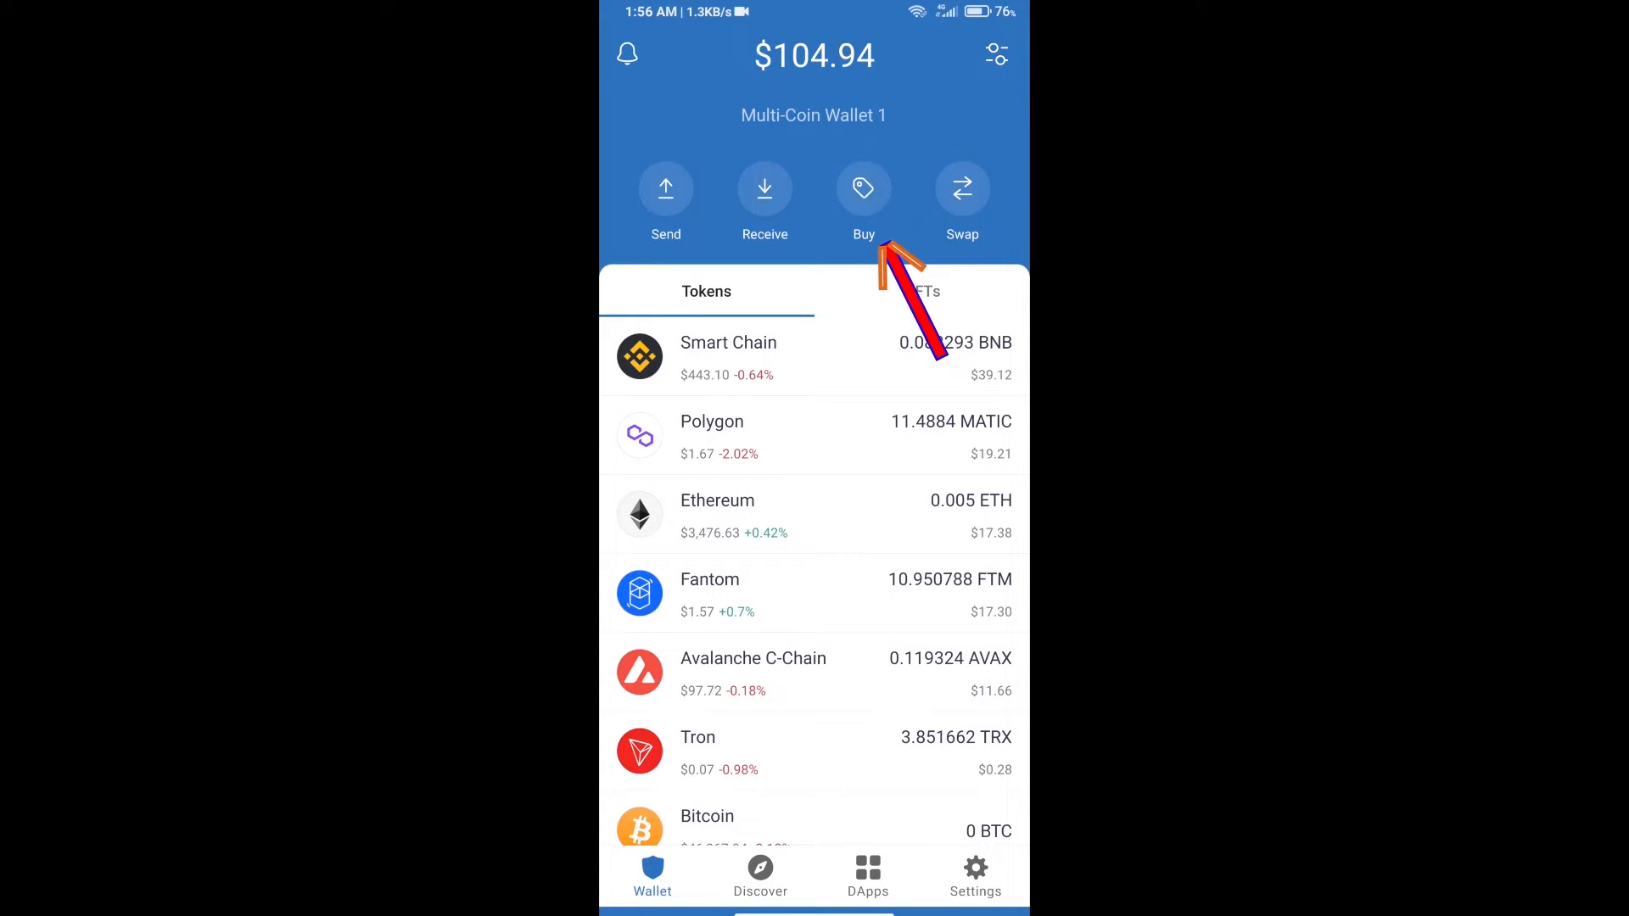
- Search 'matic' in the Buy coin list, visit the Polygon purchase screen, and return to the results
click(864, 188)
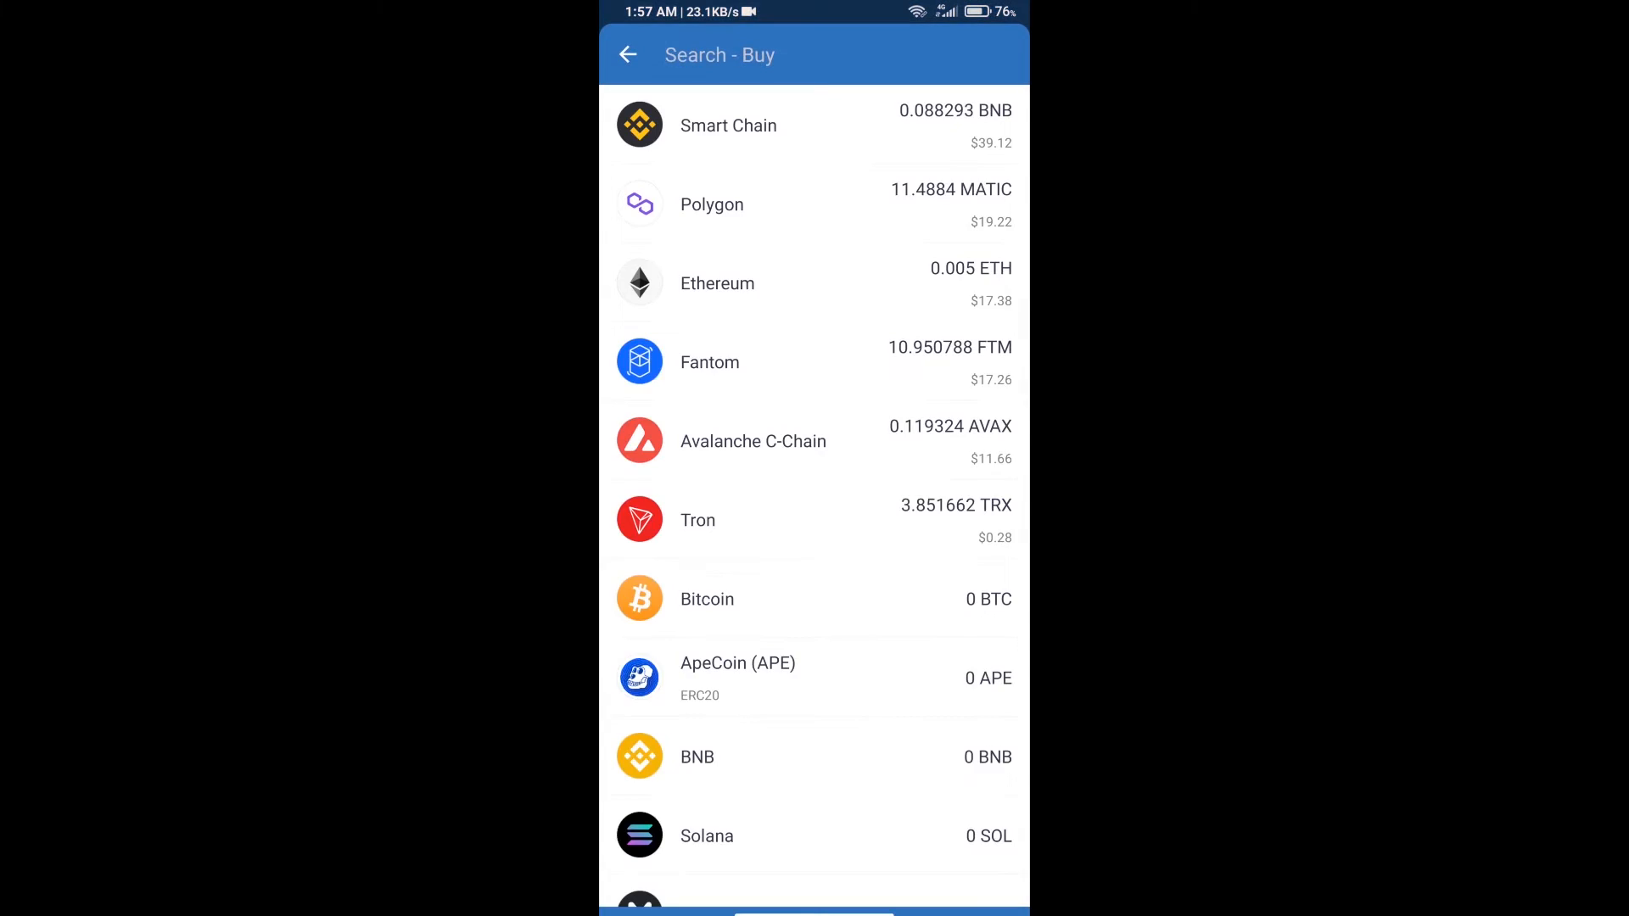
click(728, 54)
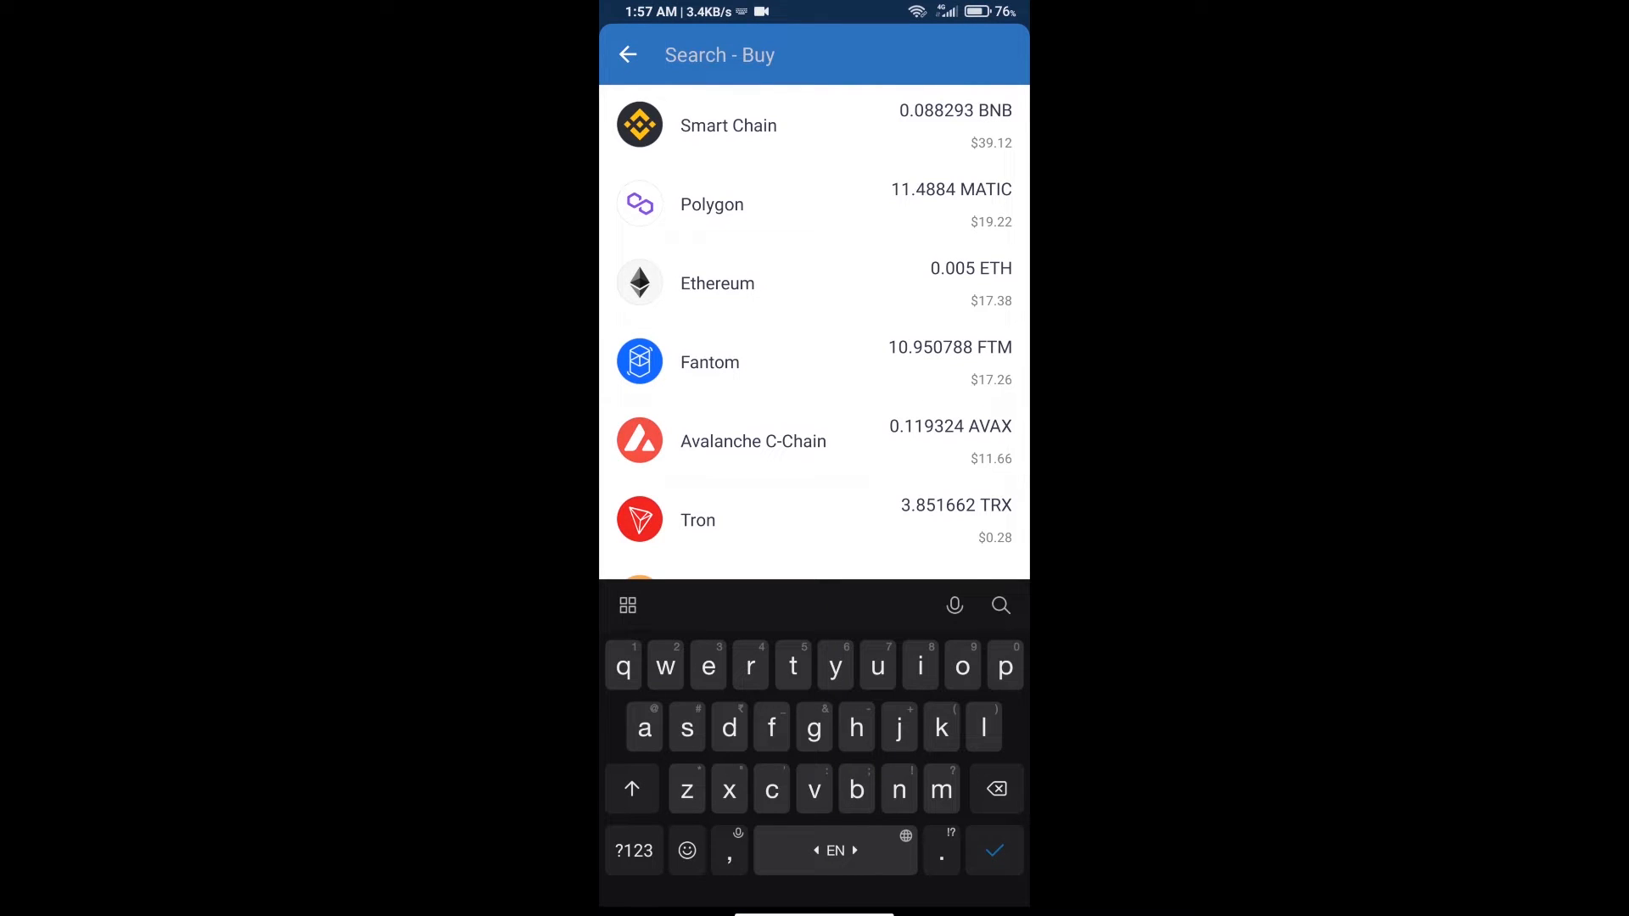
text(matic)
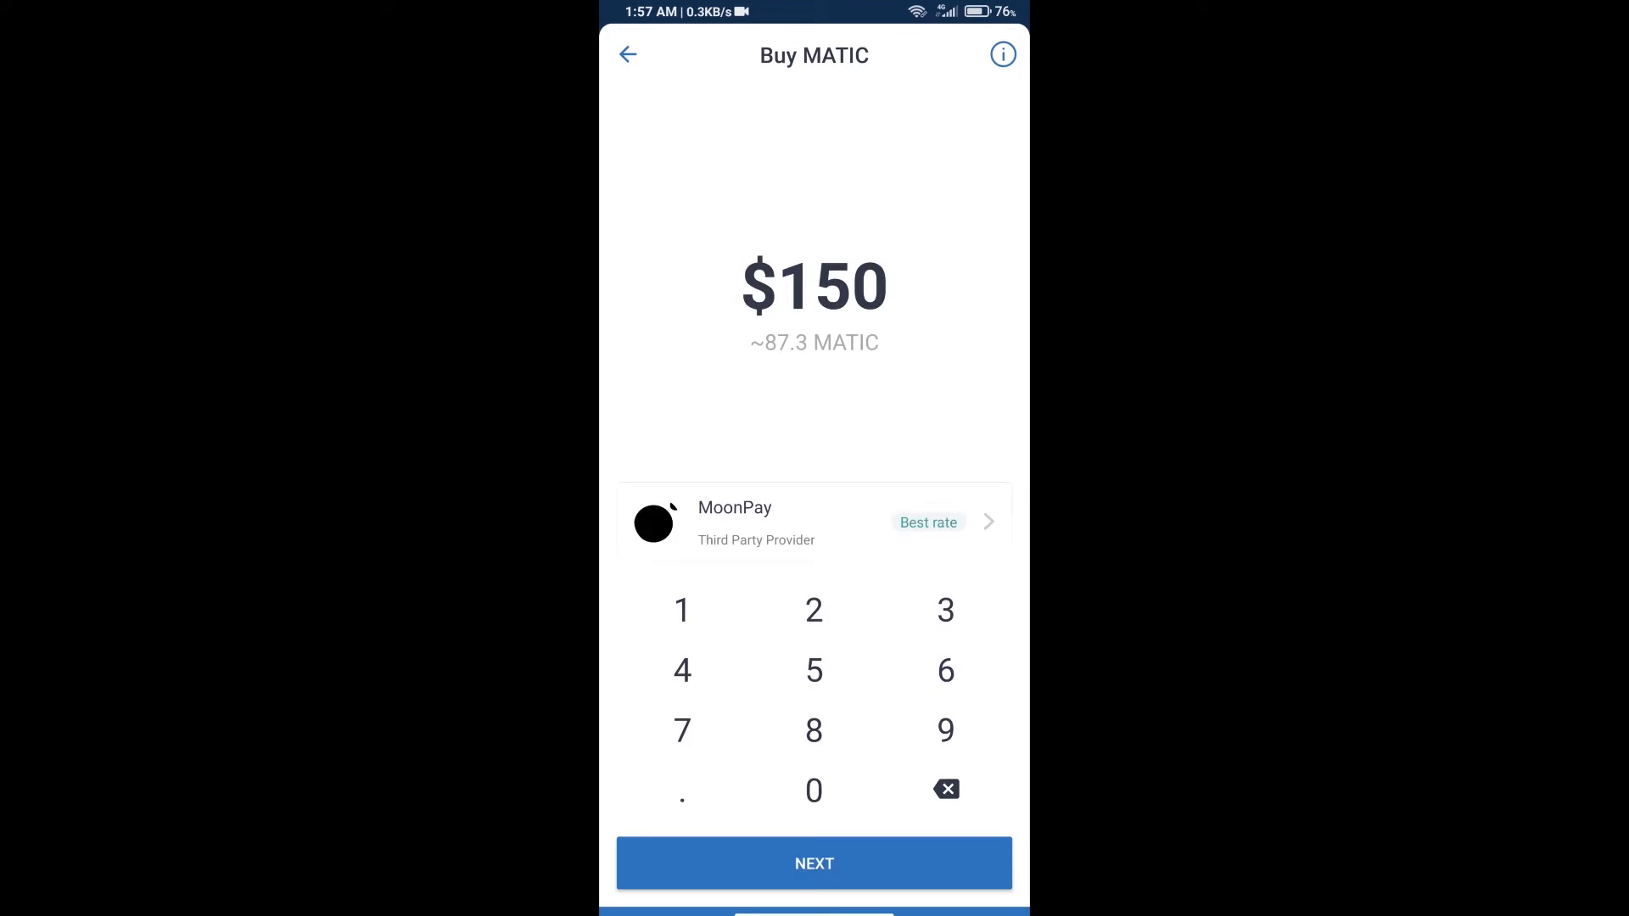
click(945, 789)
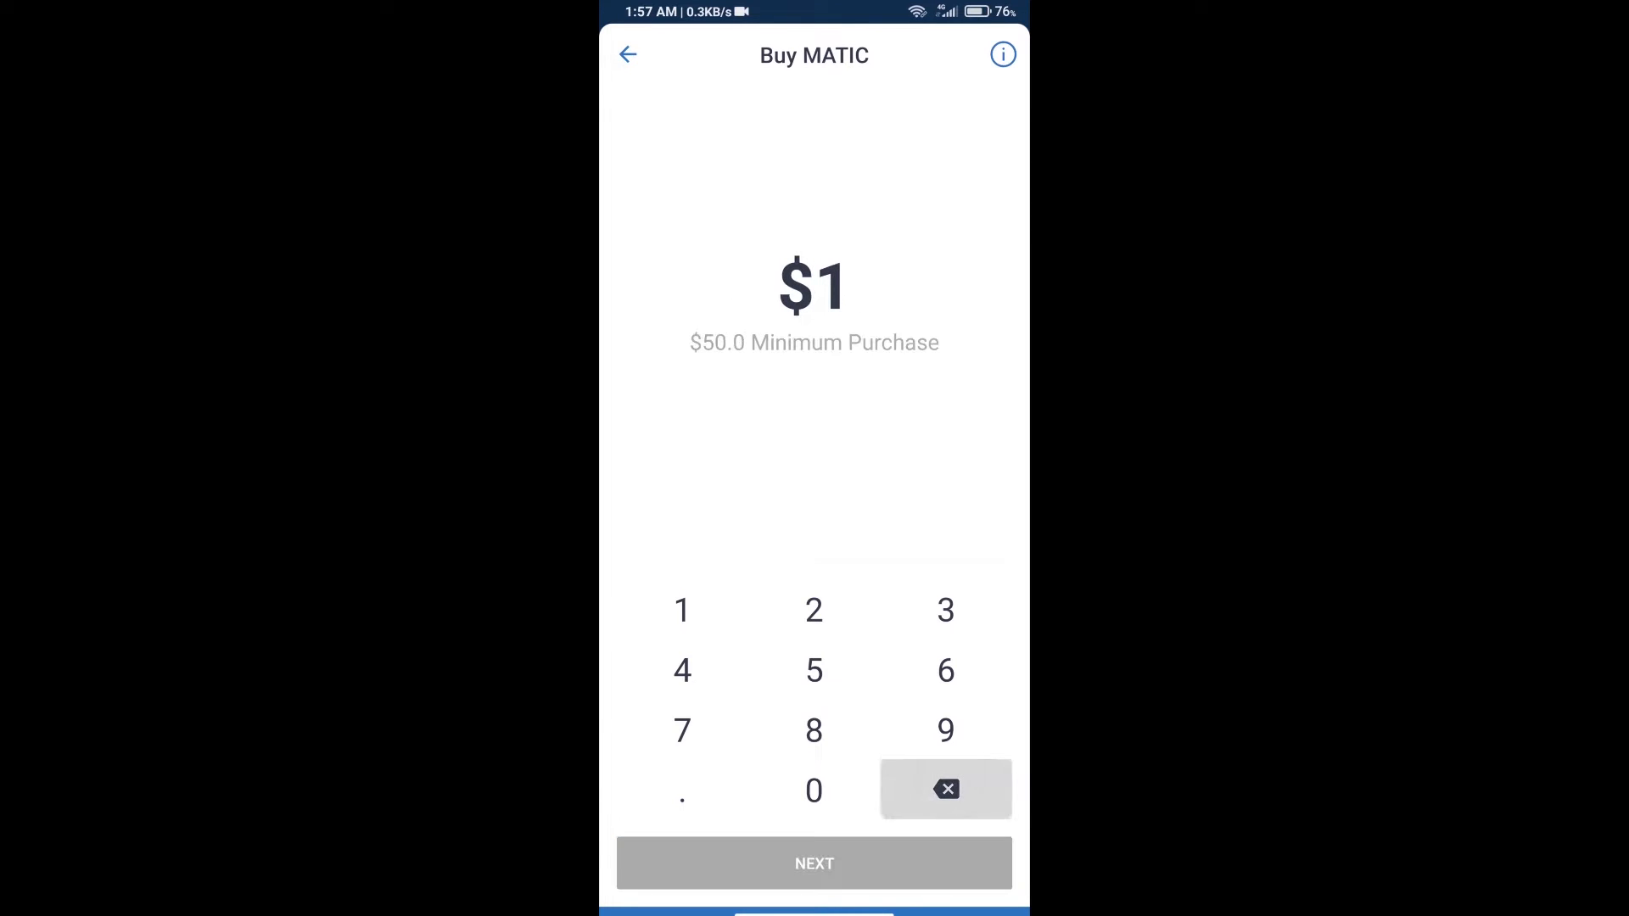
click(813, 791)
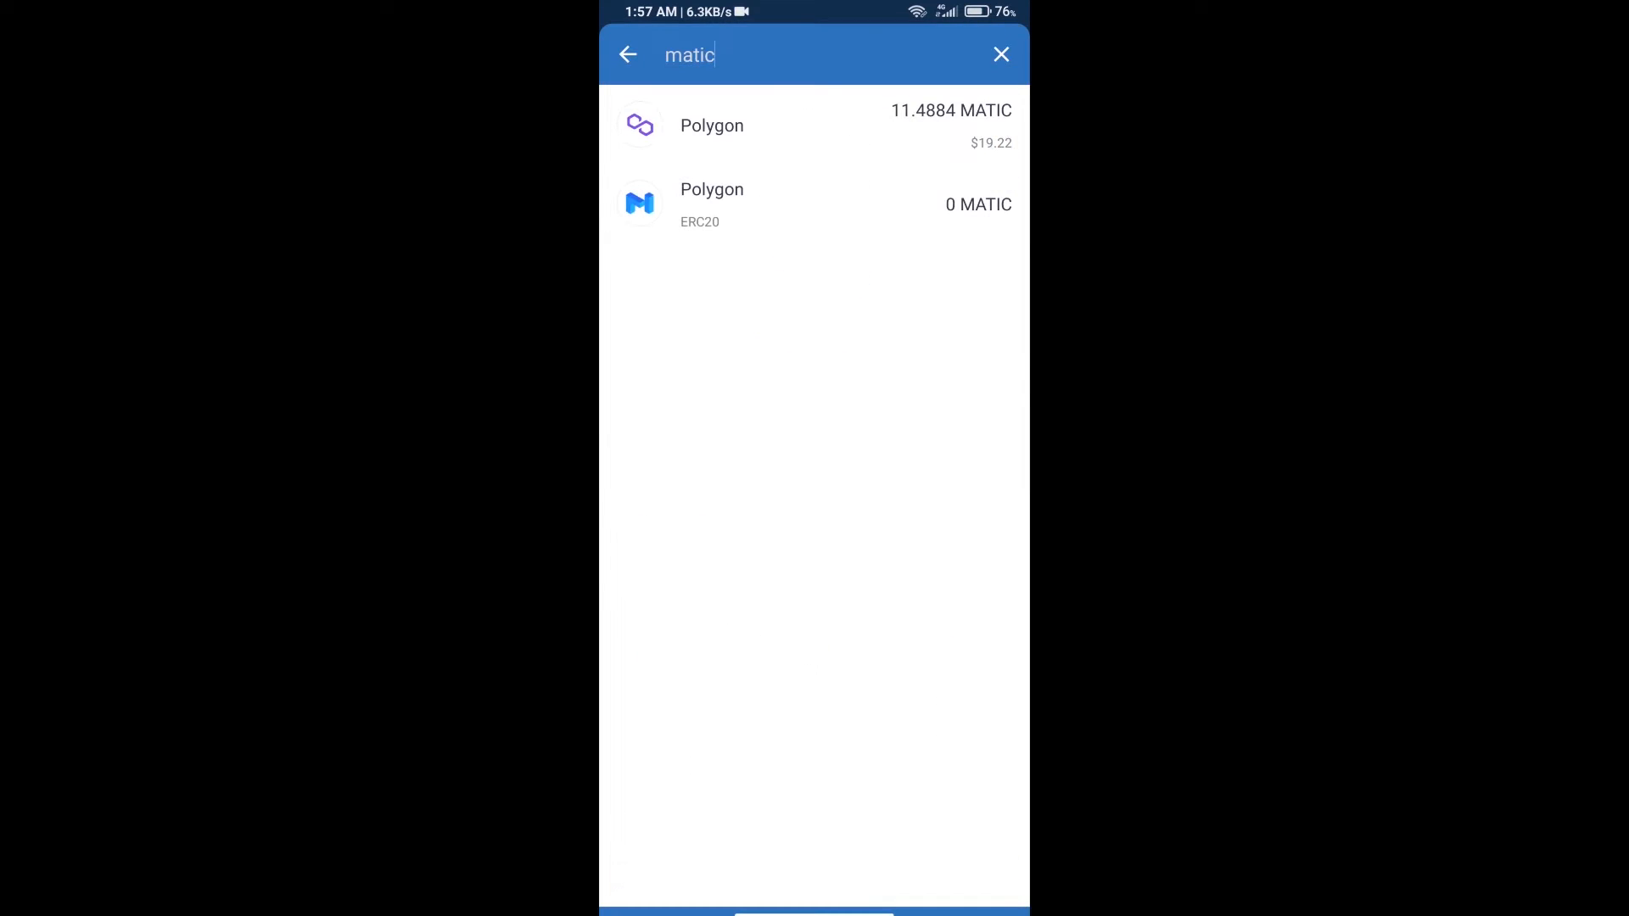
- View the Polygon MATIC receive address QR, then return to the wallet home
click(627, 55)
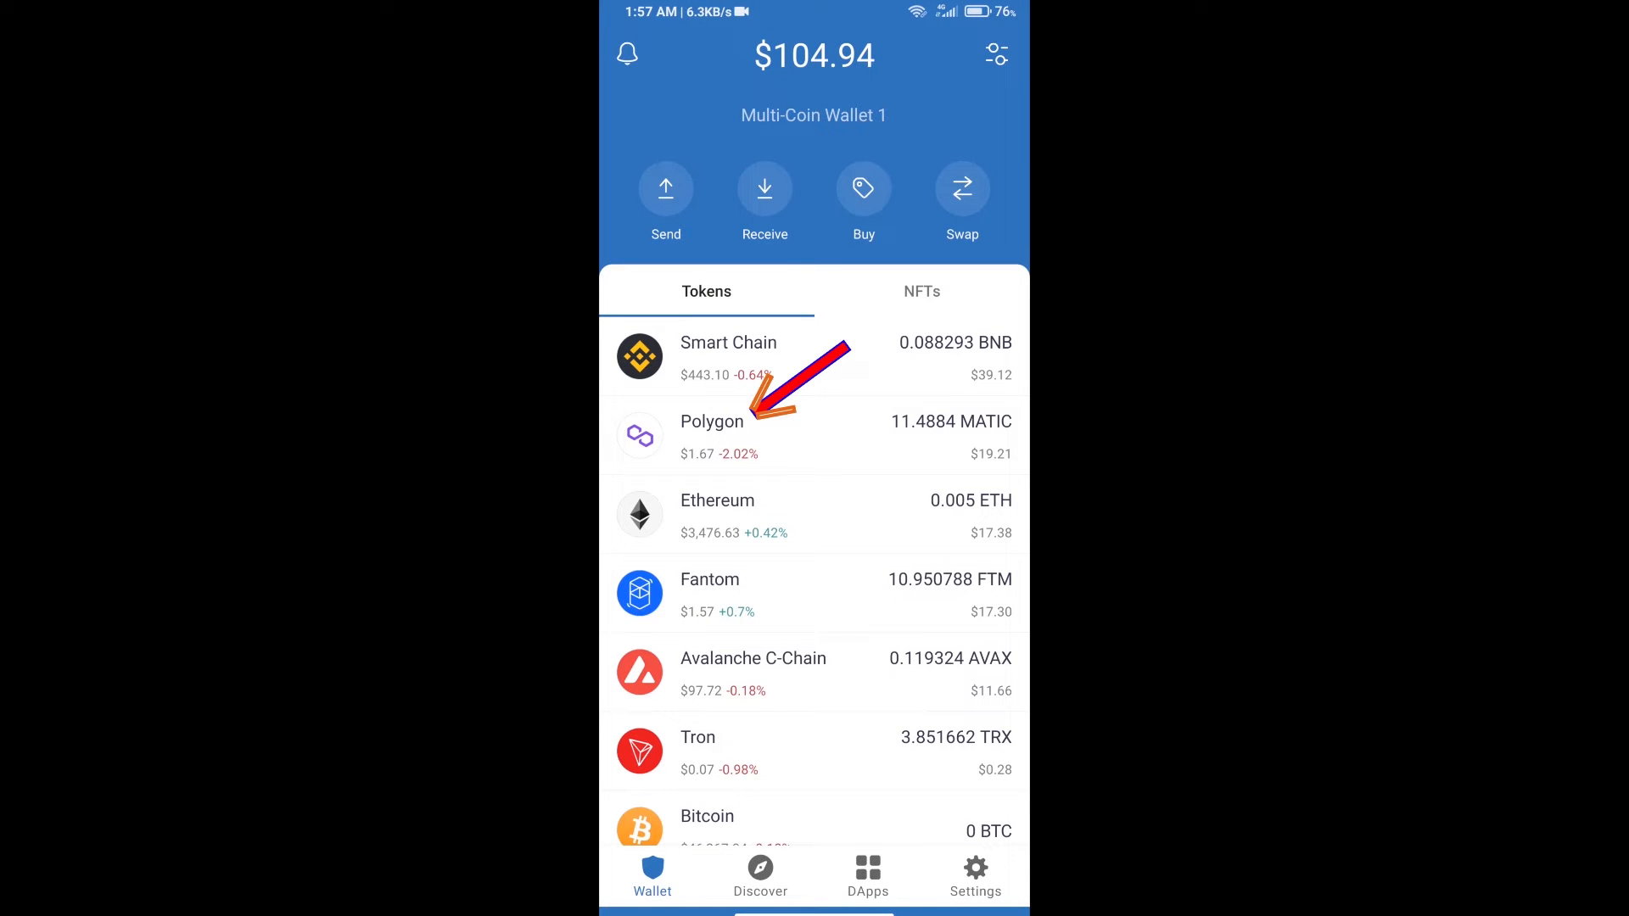
click(711, 436)
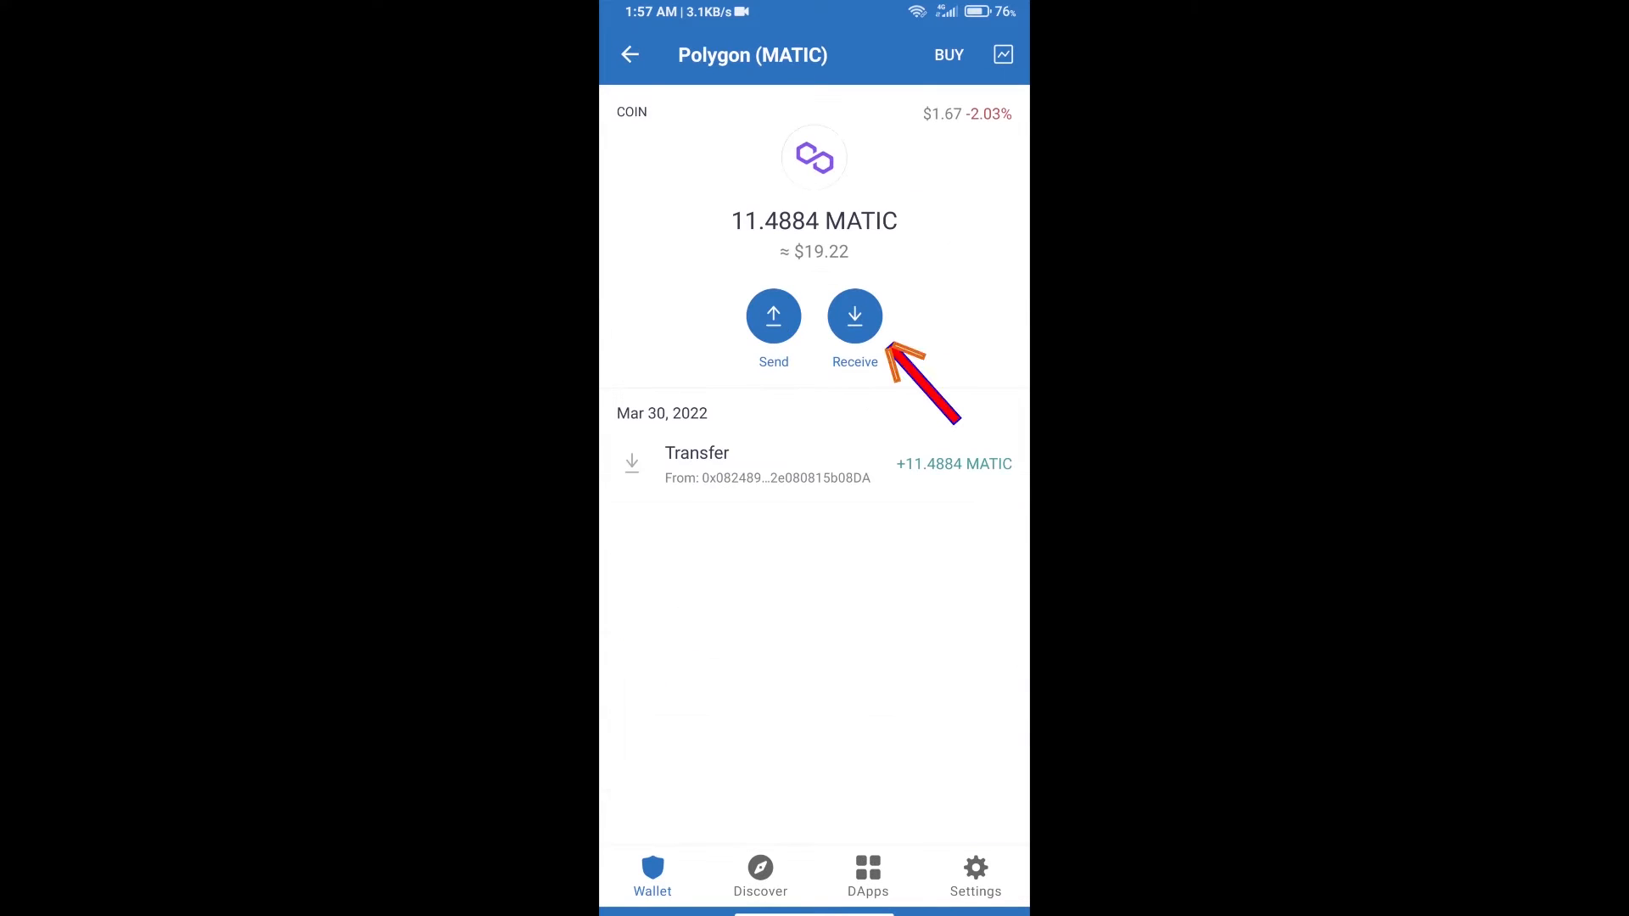
click(854, 316)
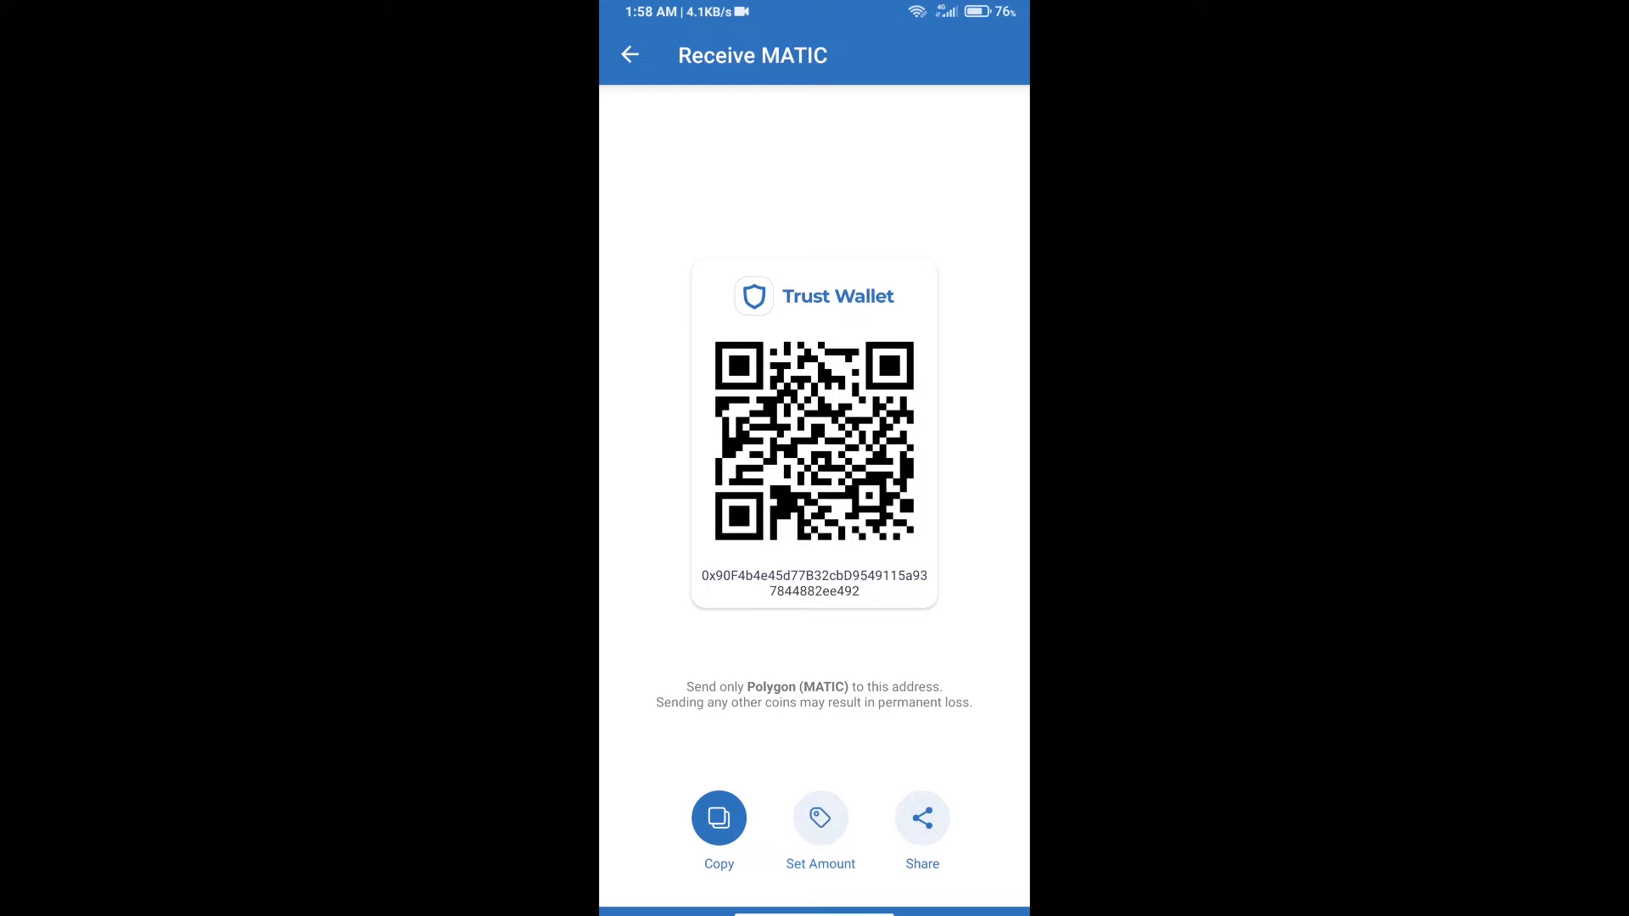
click(629, 54)
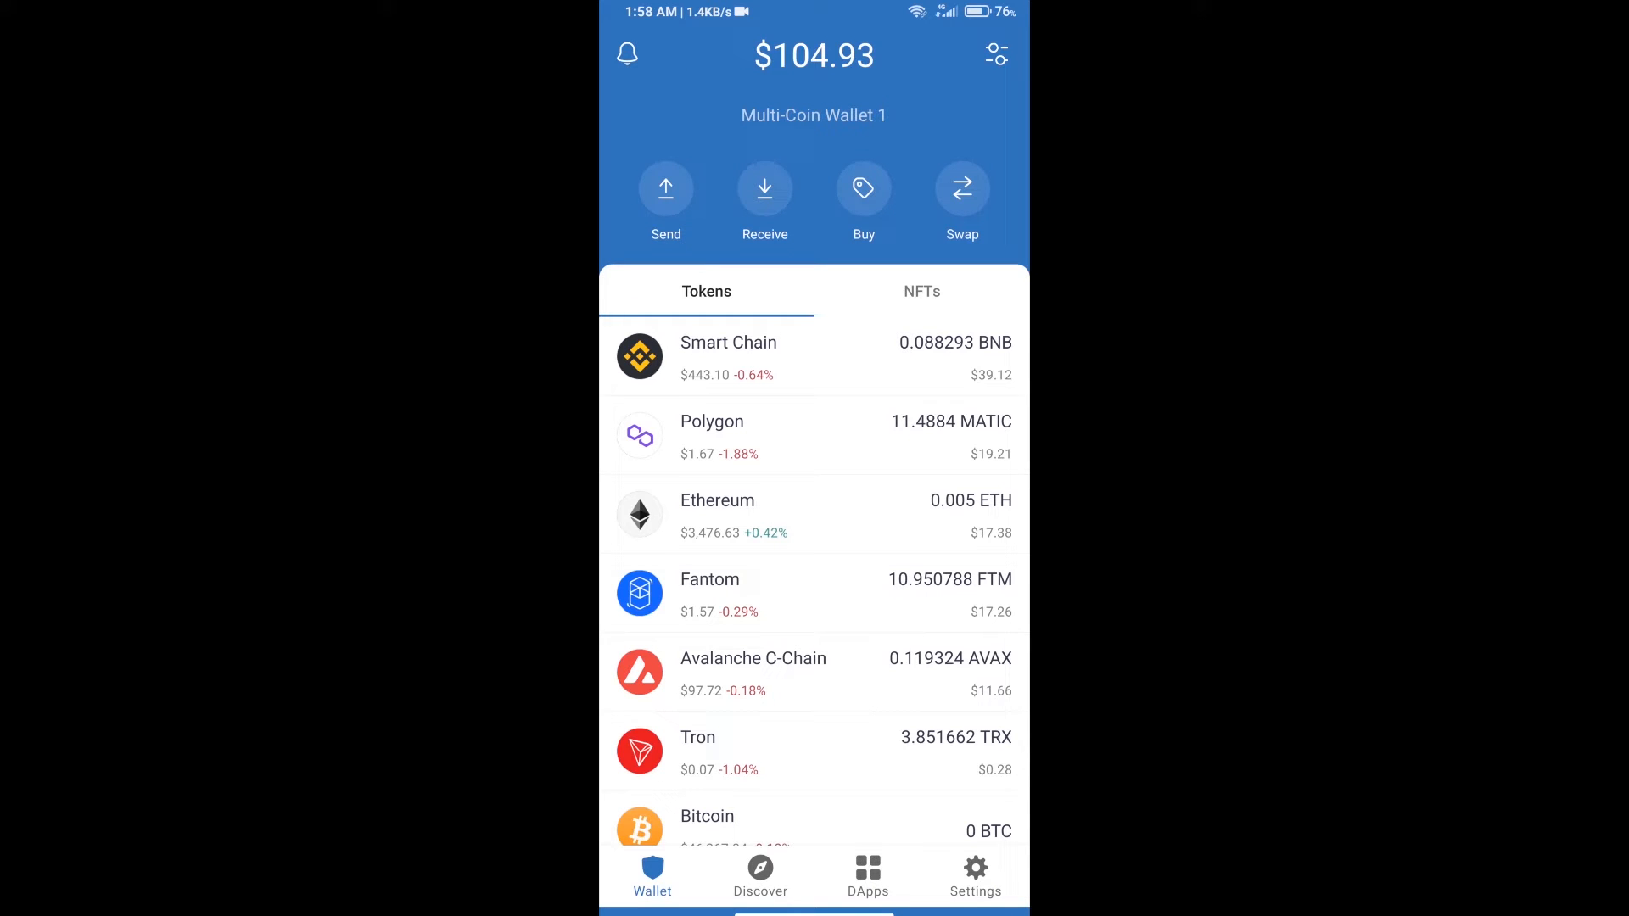
- Load quickswap.exchange in the DApp browser, bringing up the network chooser
click(867, 876)
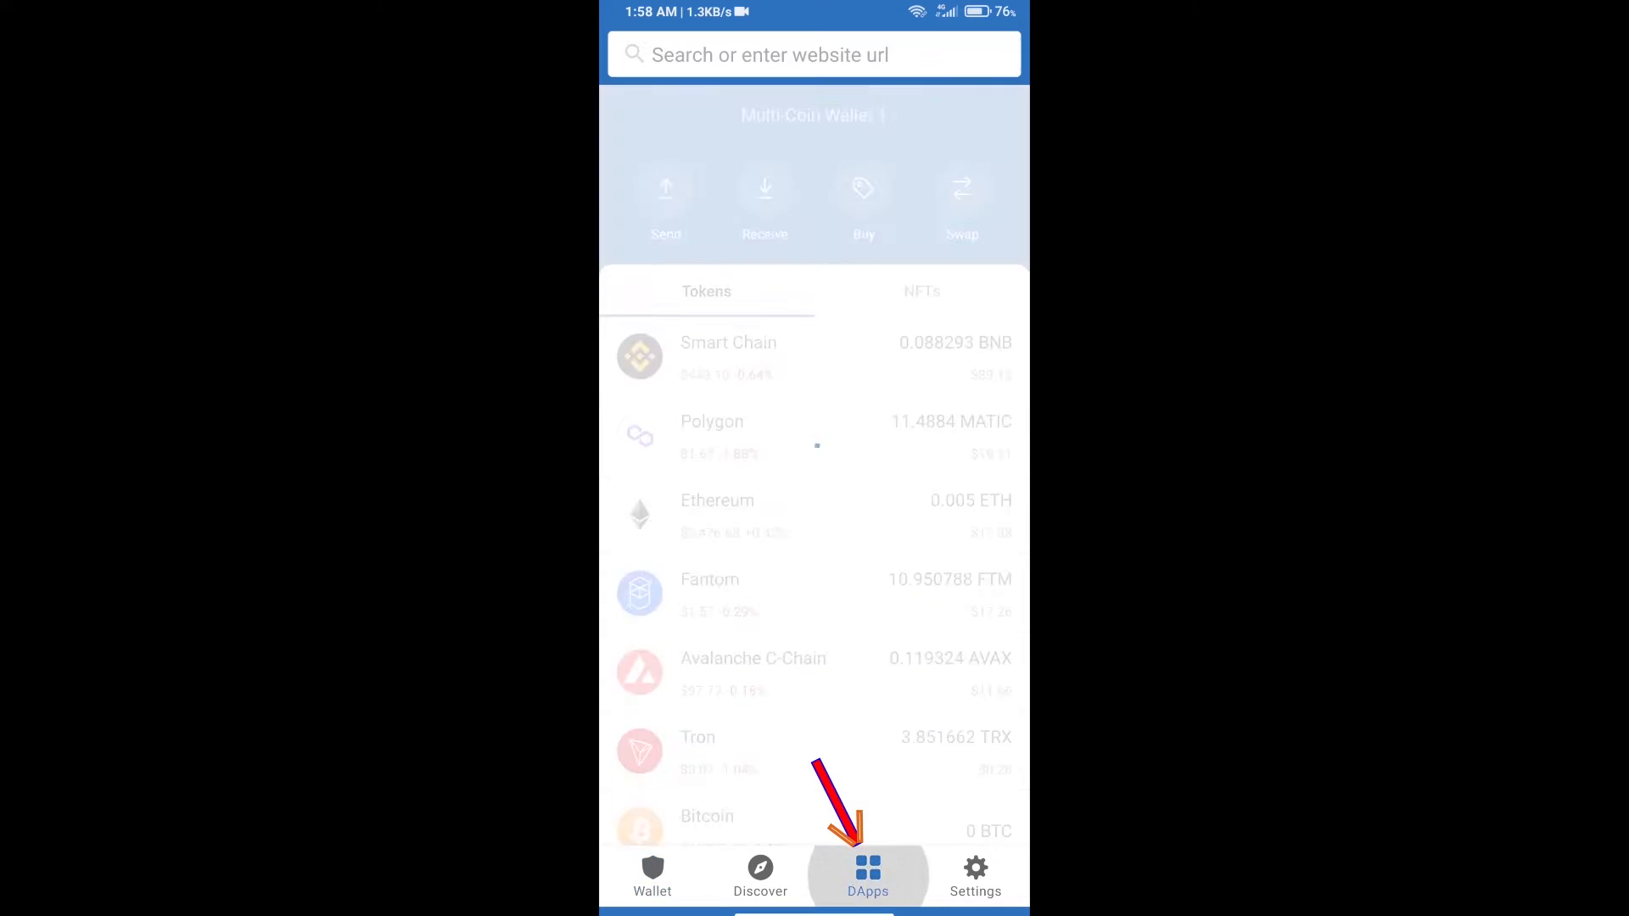
click(867, 876)
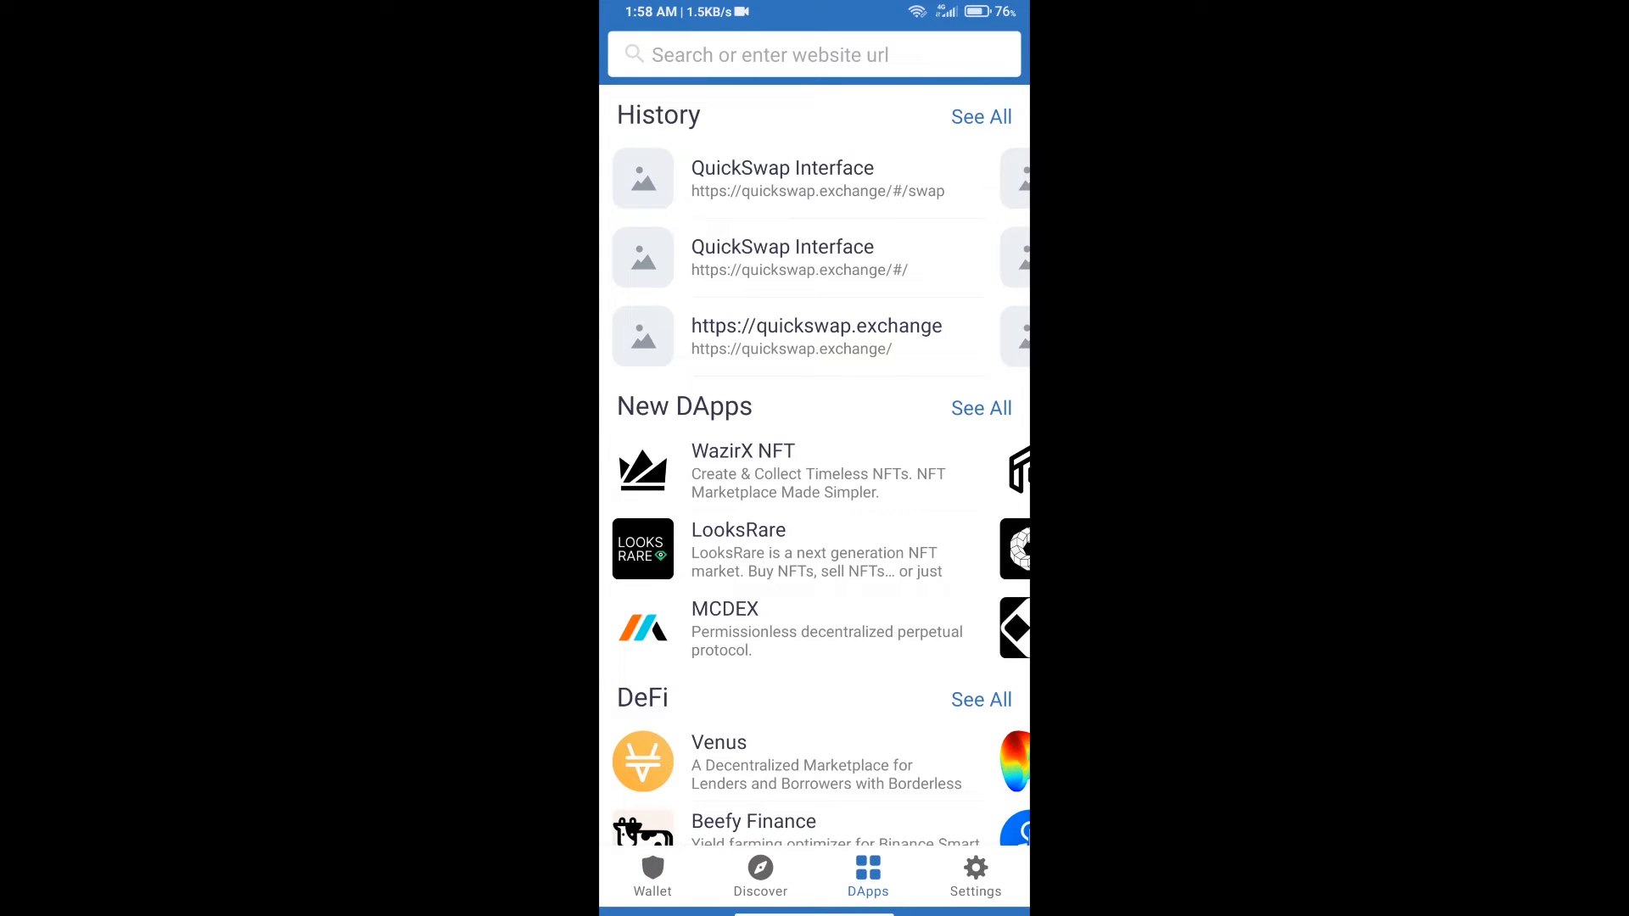
click(813, 55)
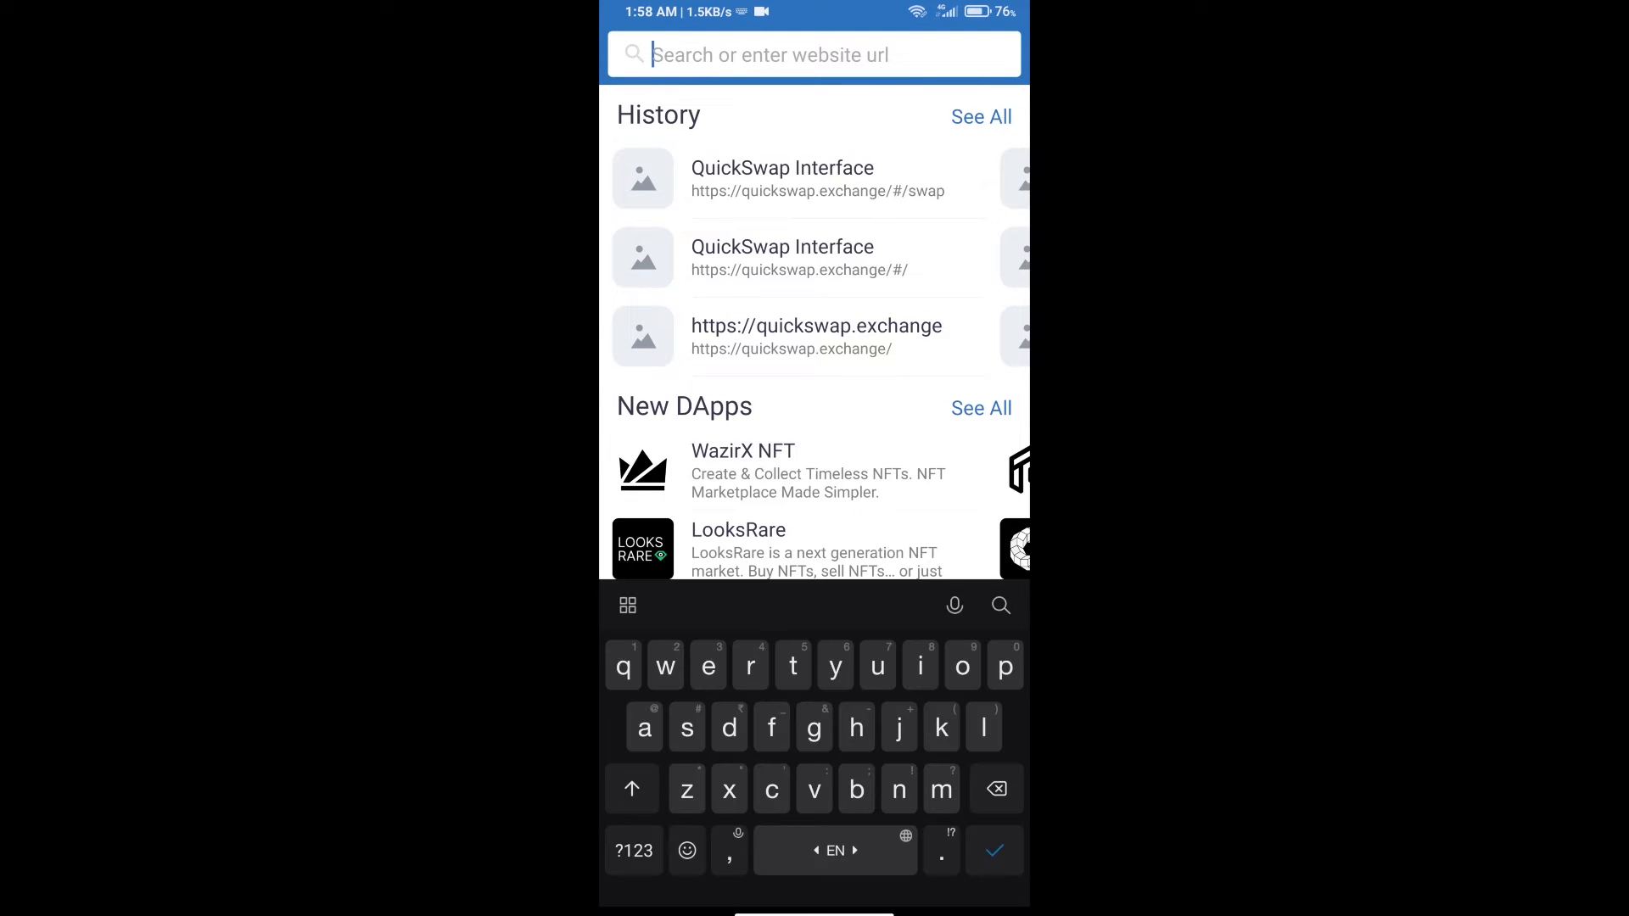
text(quick)
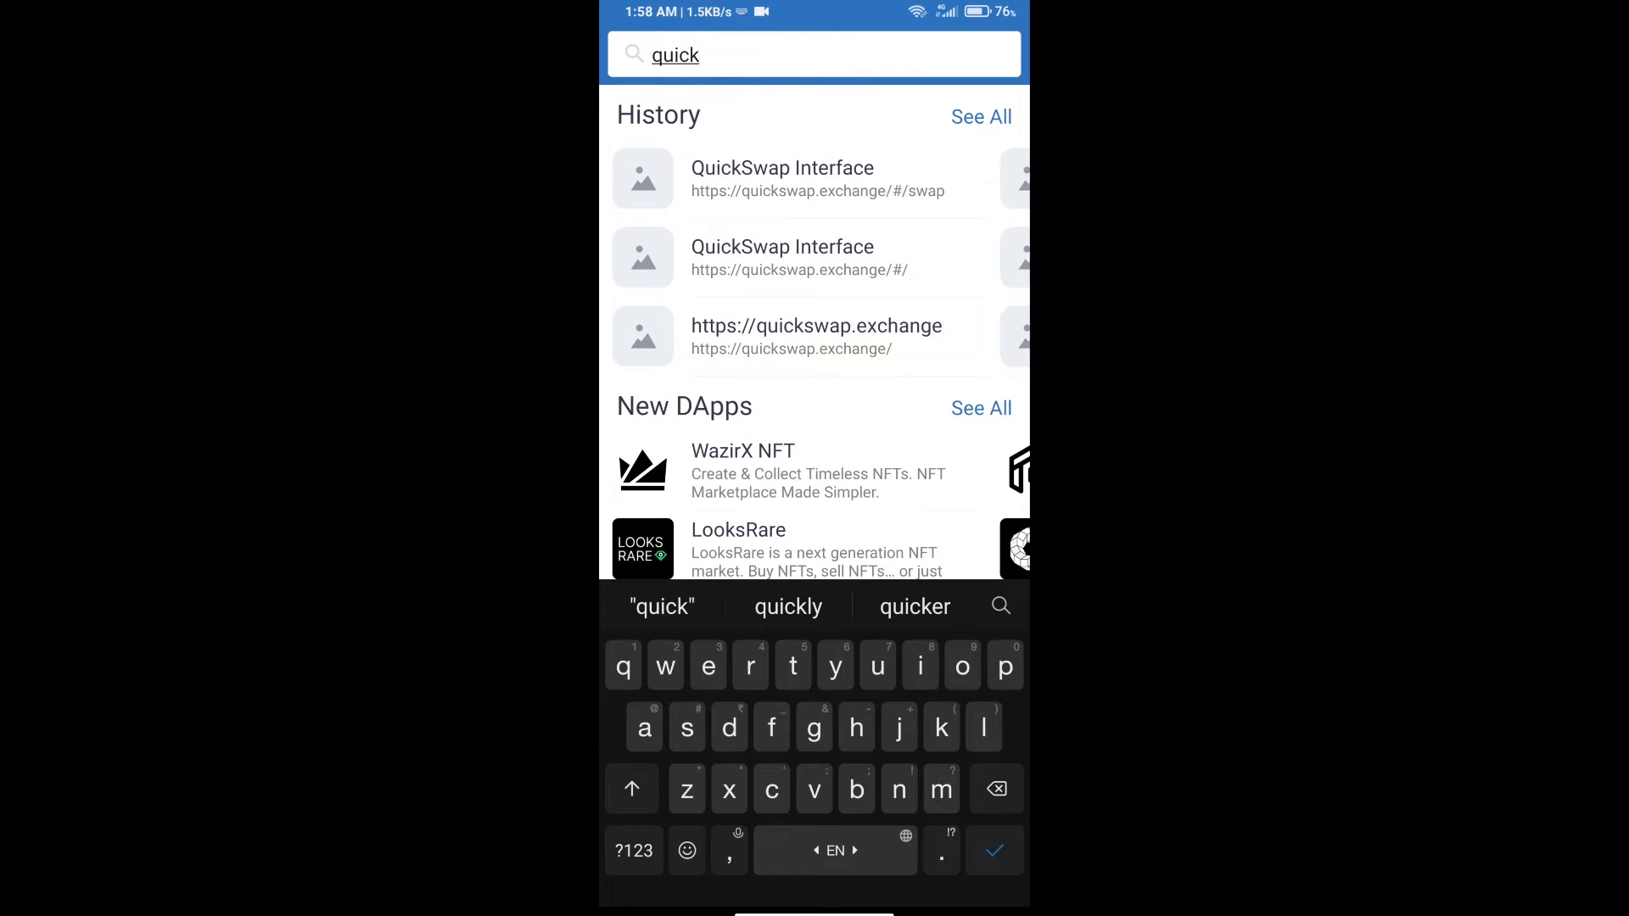
text(swap)
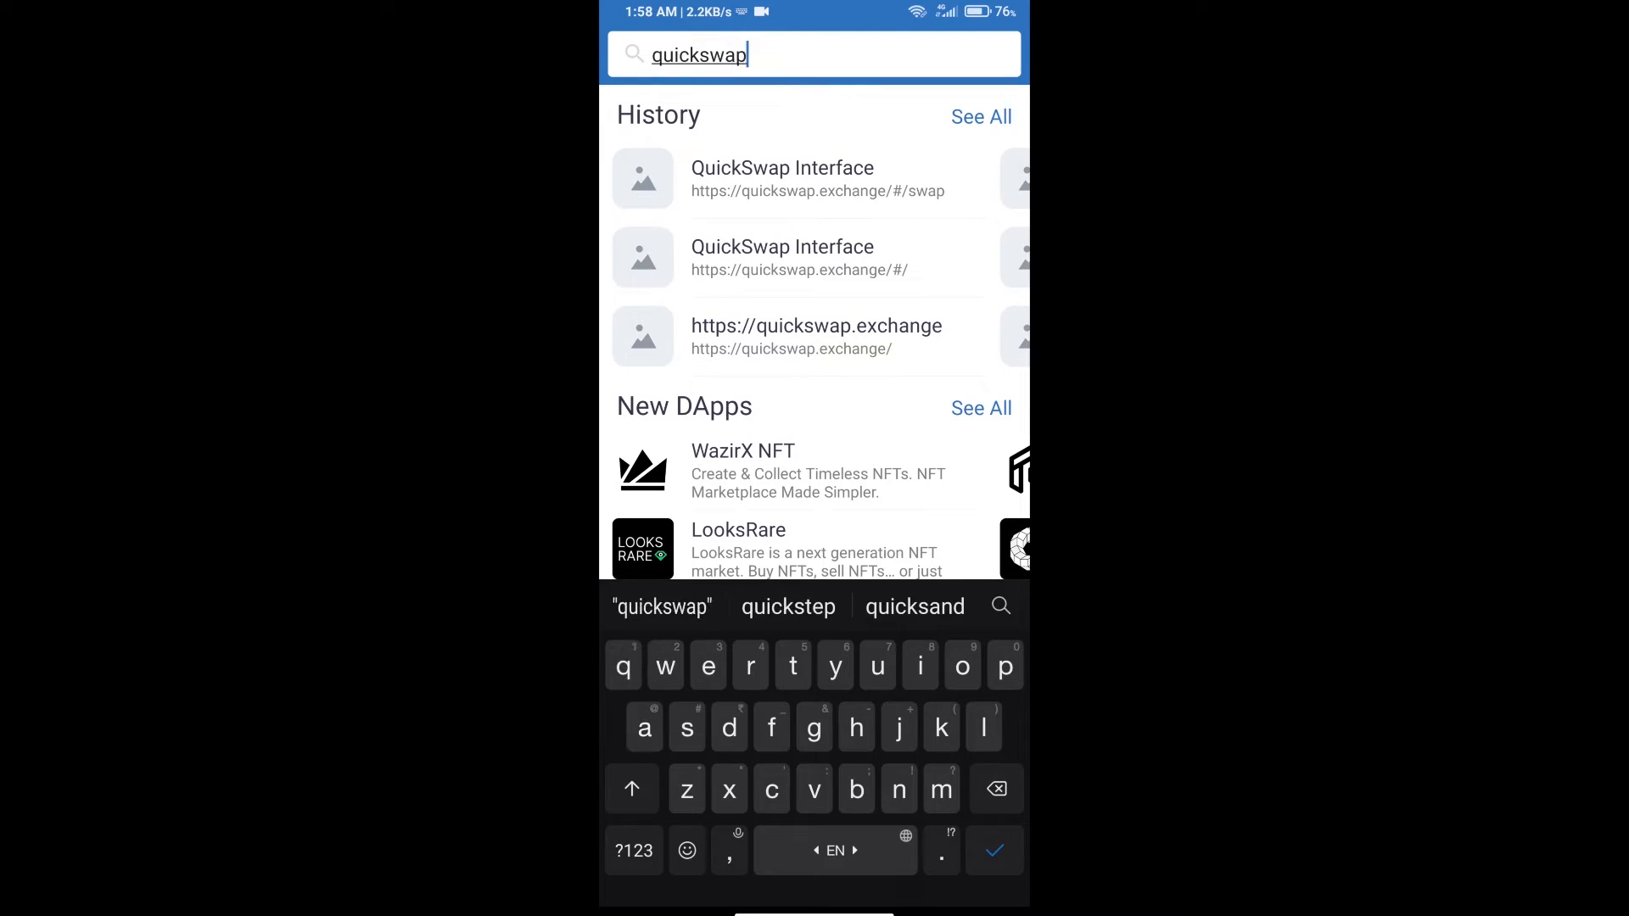
text(.)
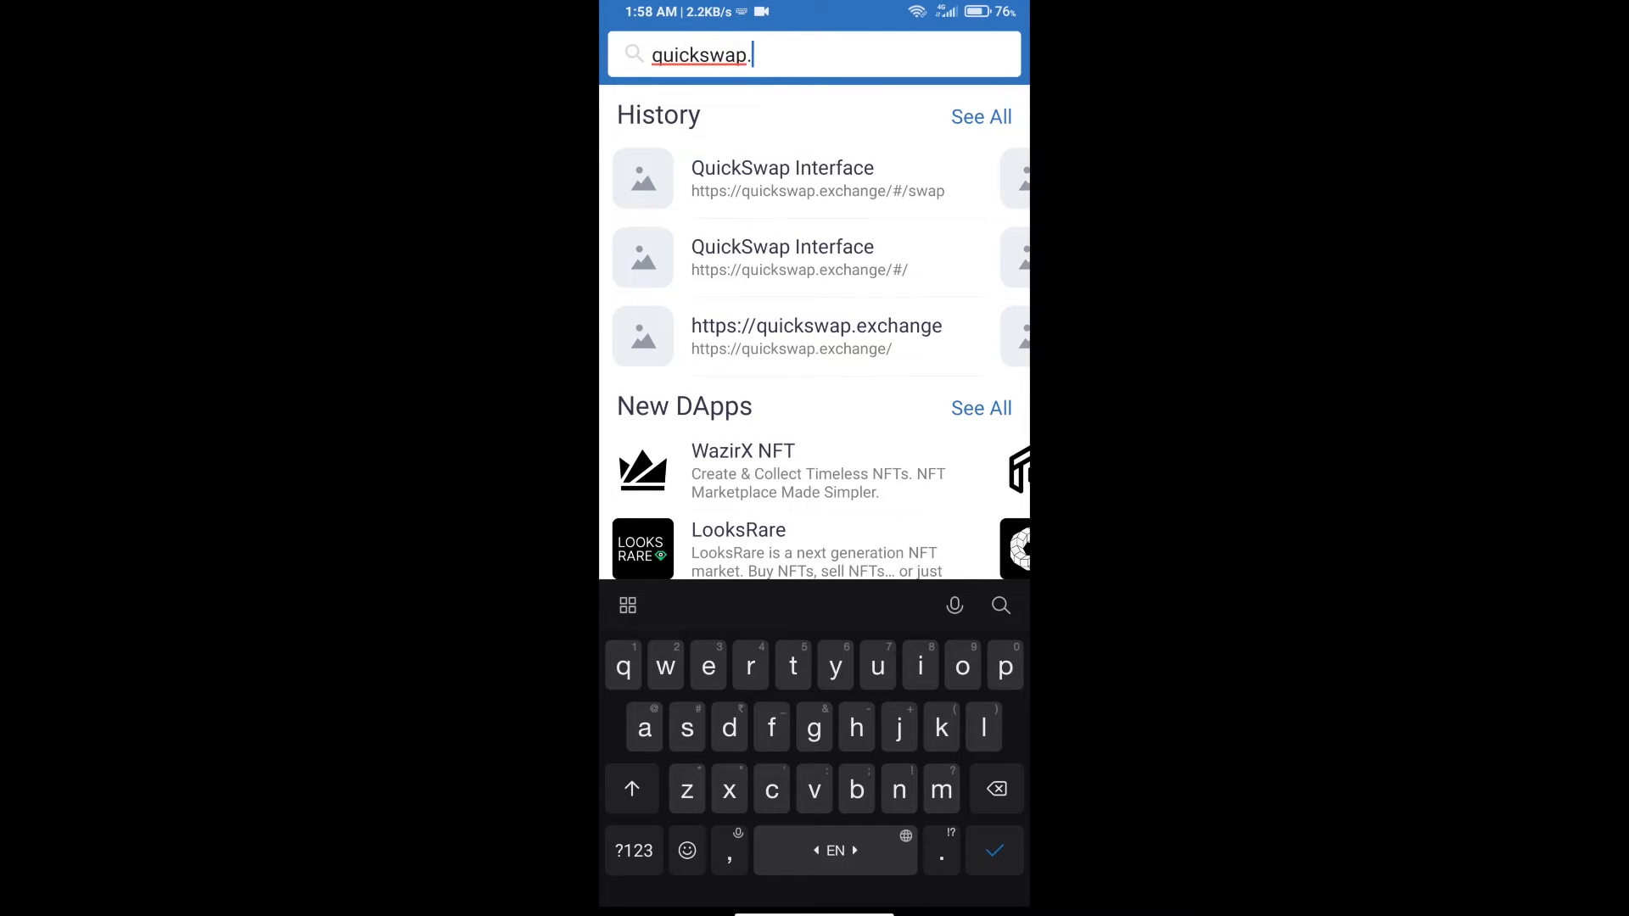
text(exchange)
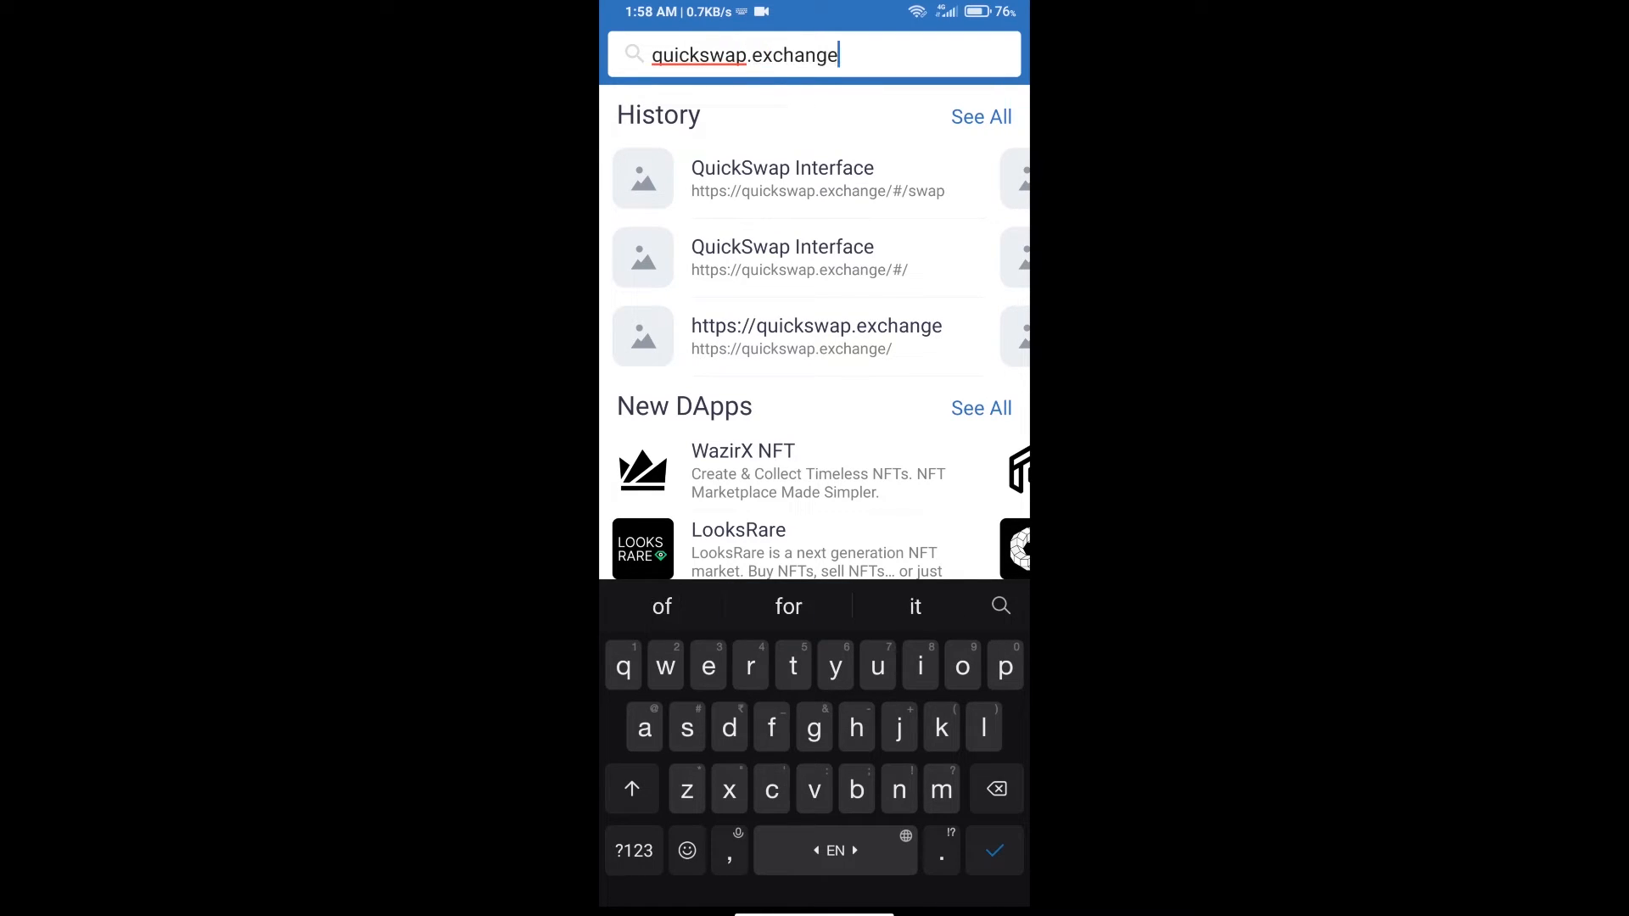
click(816, 336)
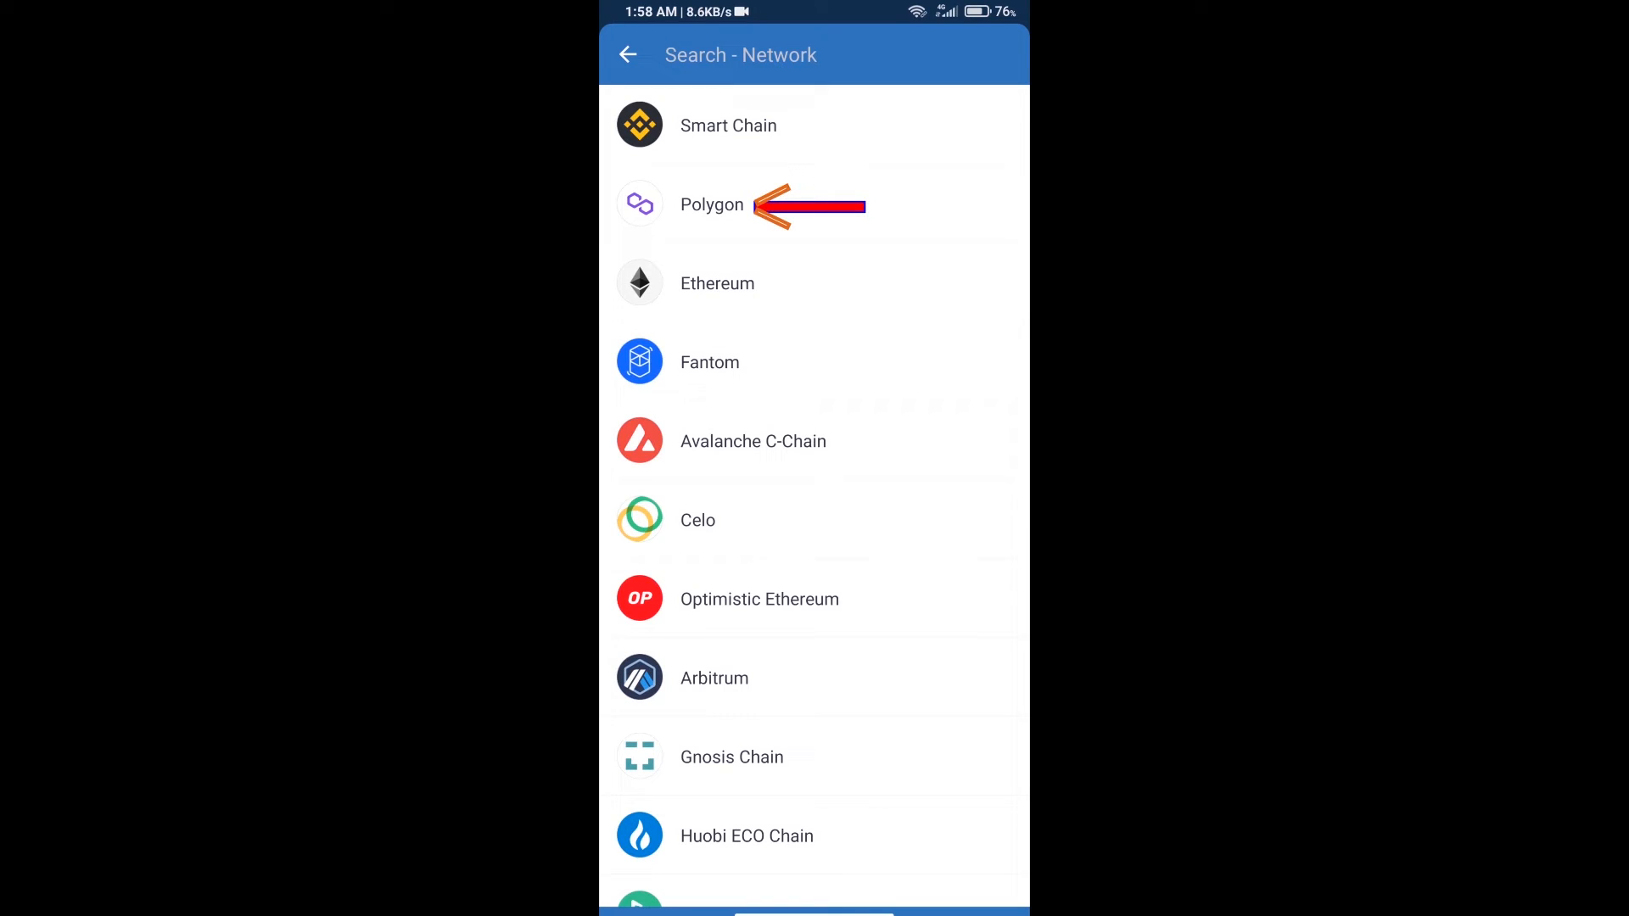
- Choose Polygon and connect the wallet to QuickSwap, showing the 11.4884 MATIC balance
click(711, 204)
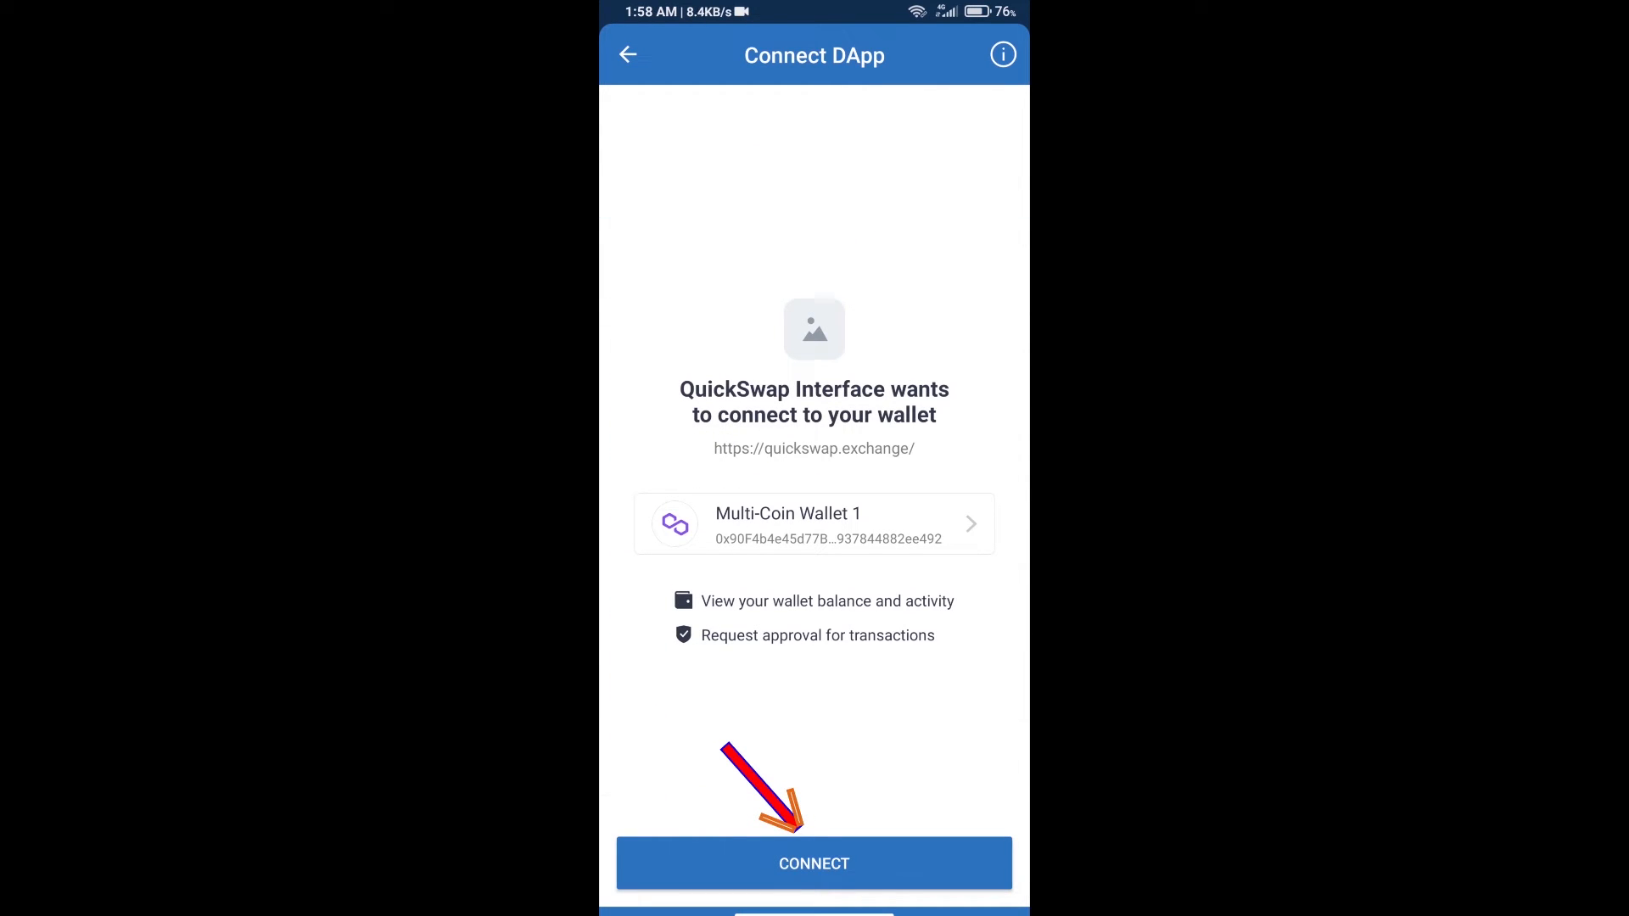
click(812, 864)
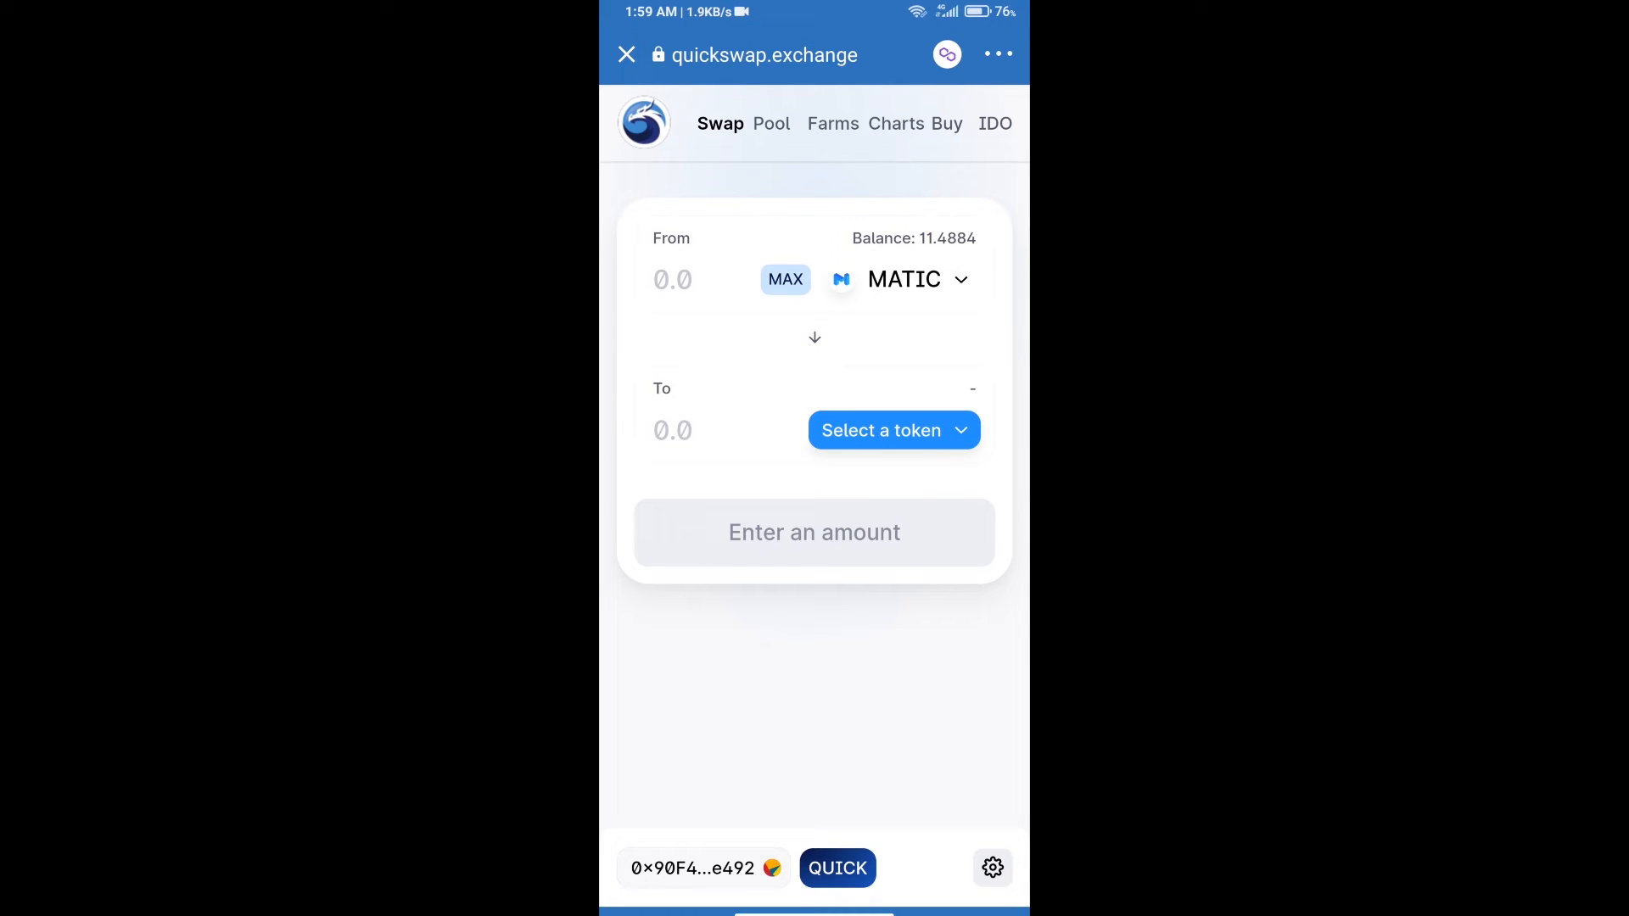
- Pick WNT as the To token by pasting its copied contract address
click(891, 429)
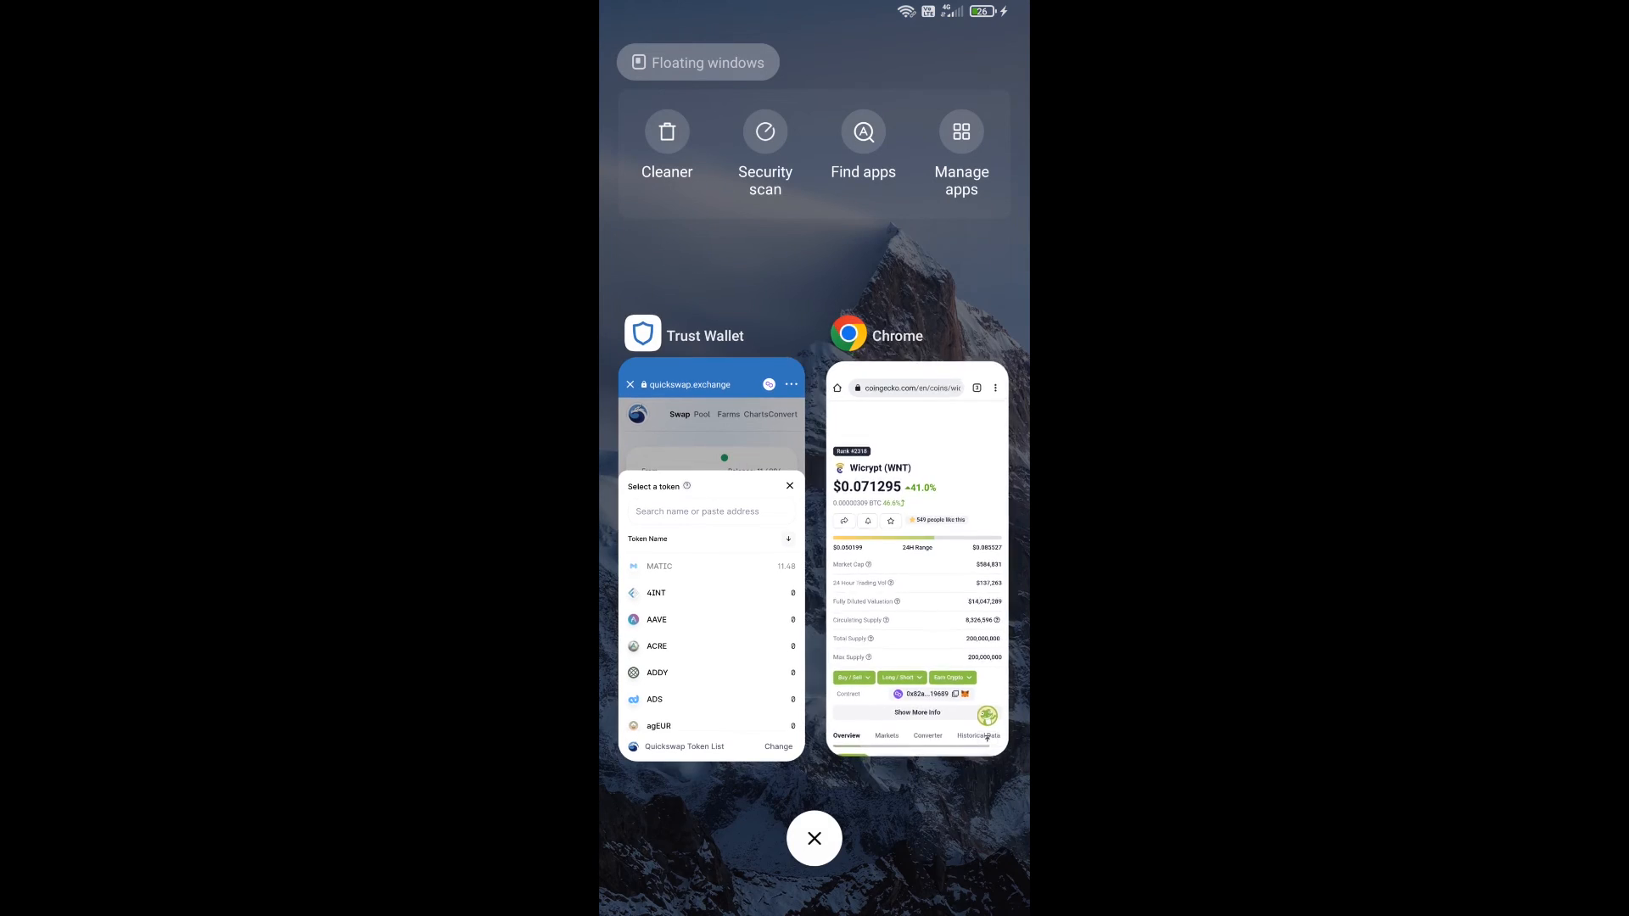
click(917, 572)
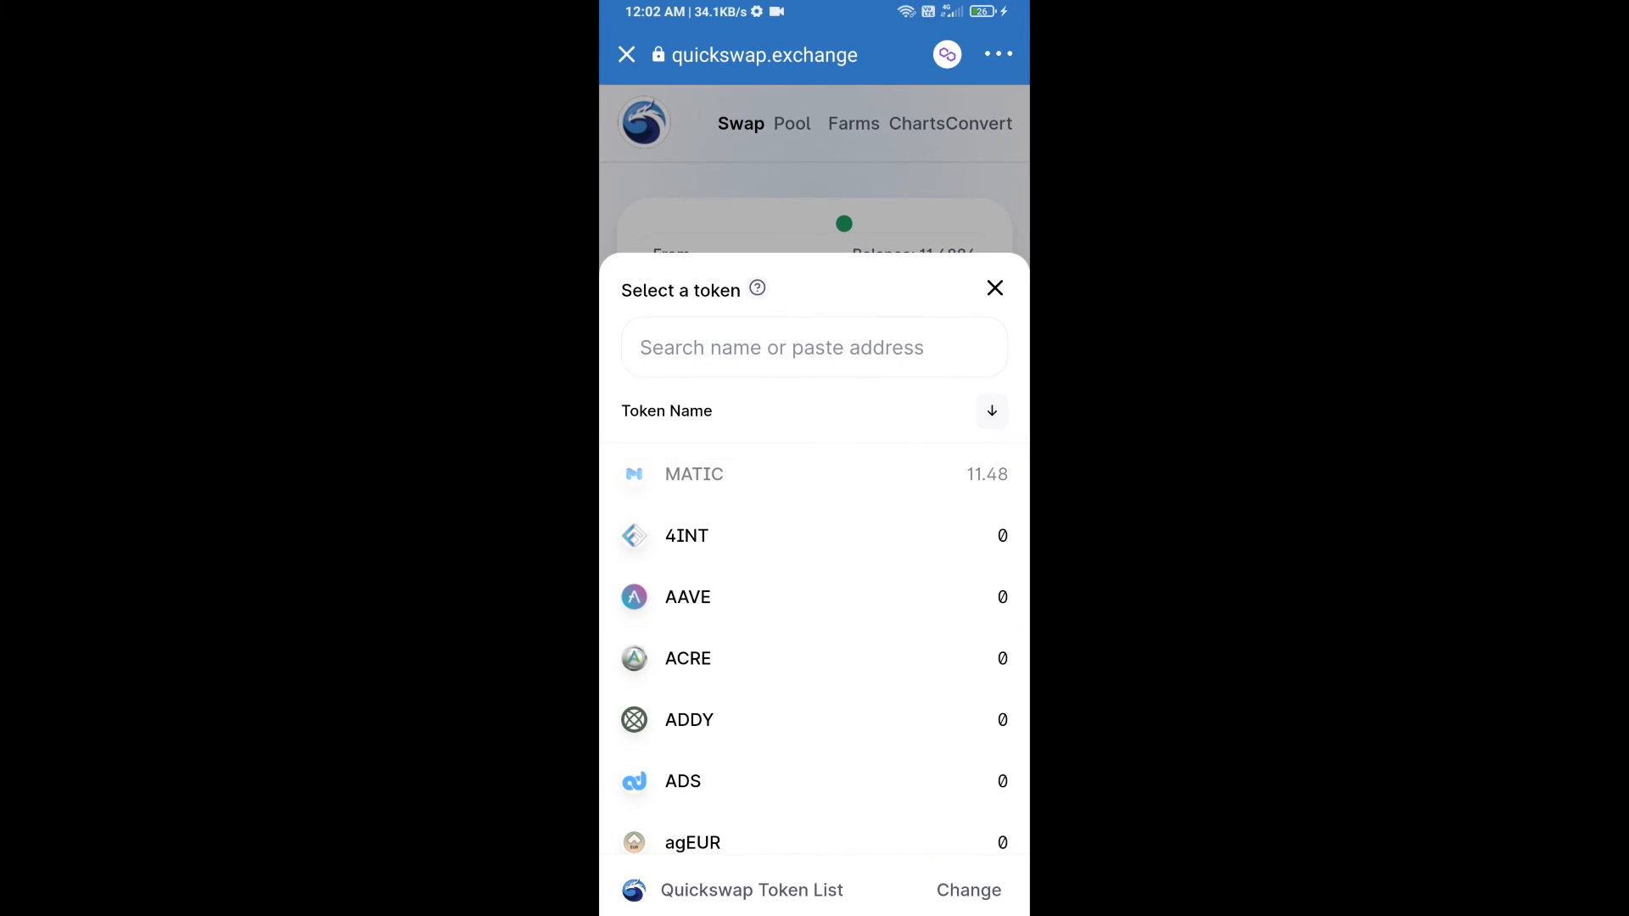
text(b91eC9f6ff943C0A933c03dBaa19689)
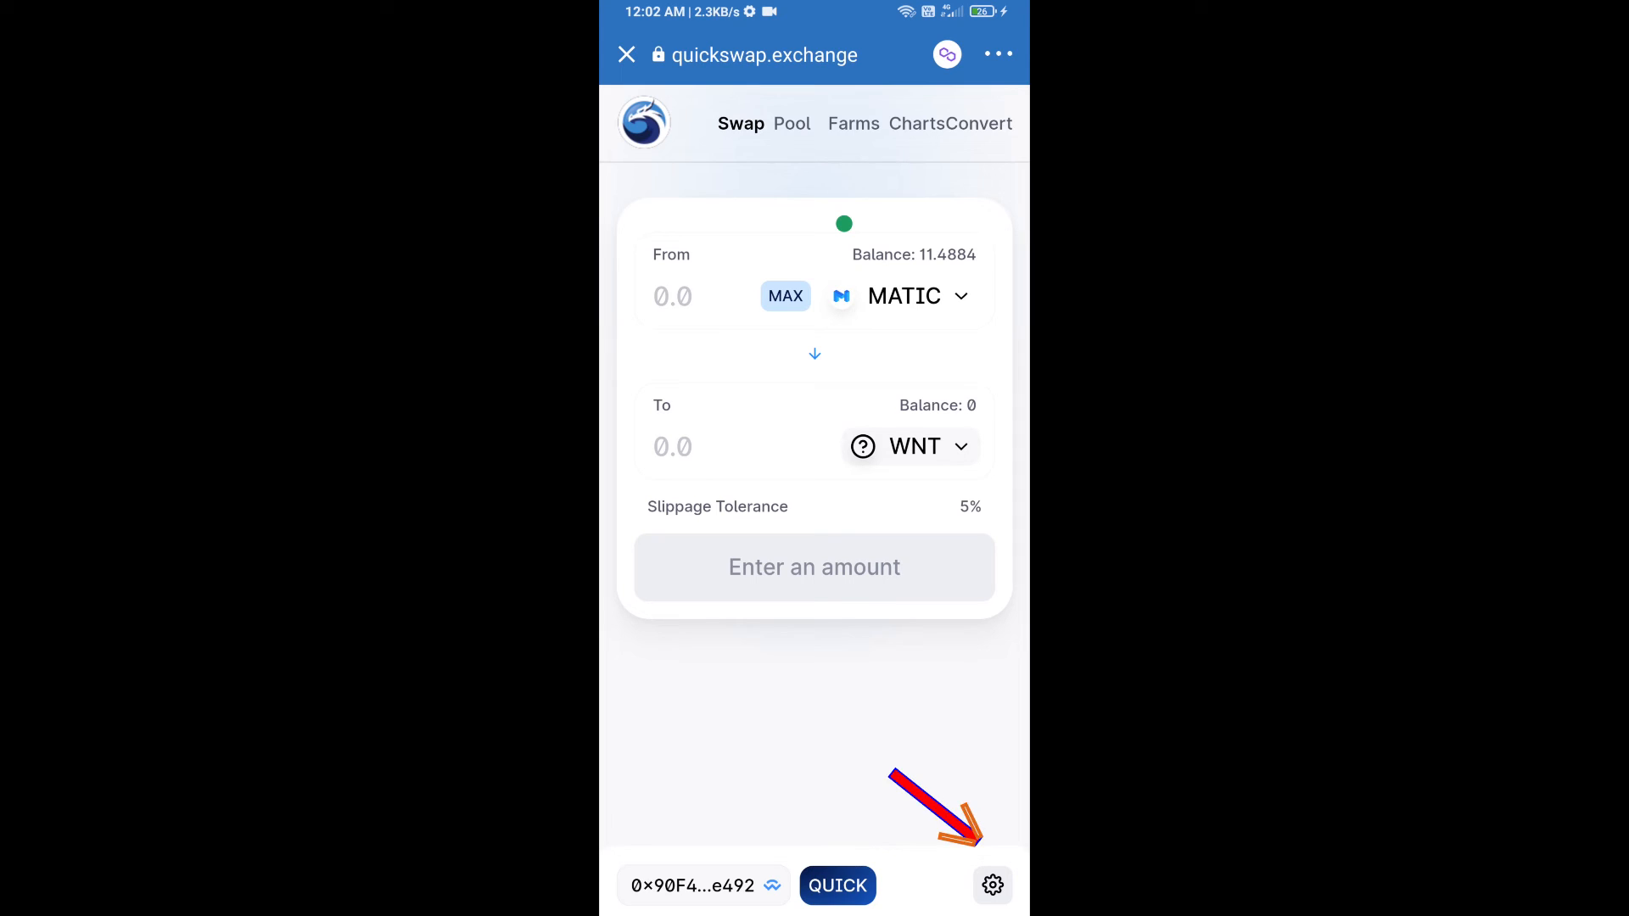
- Set slippage tolerance to 1% in the transaction settings
click(991, 885)
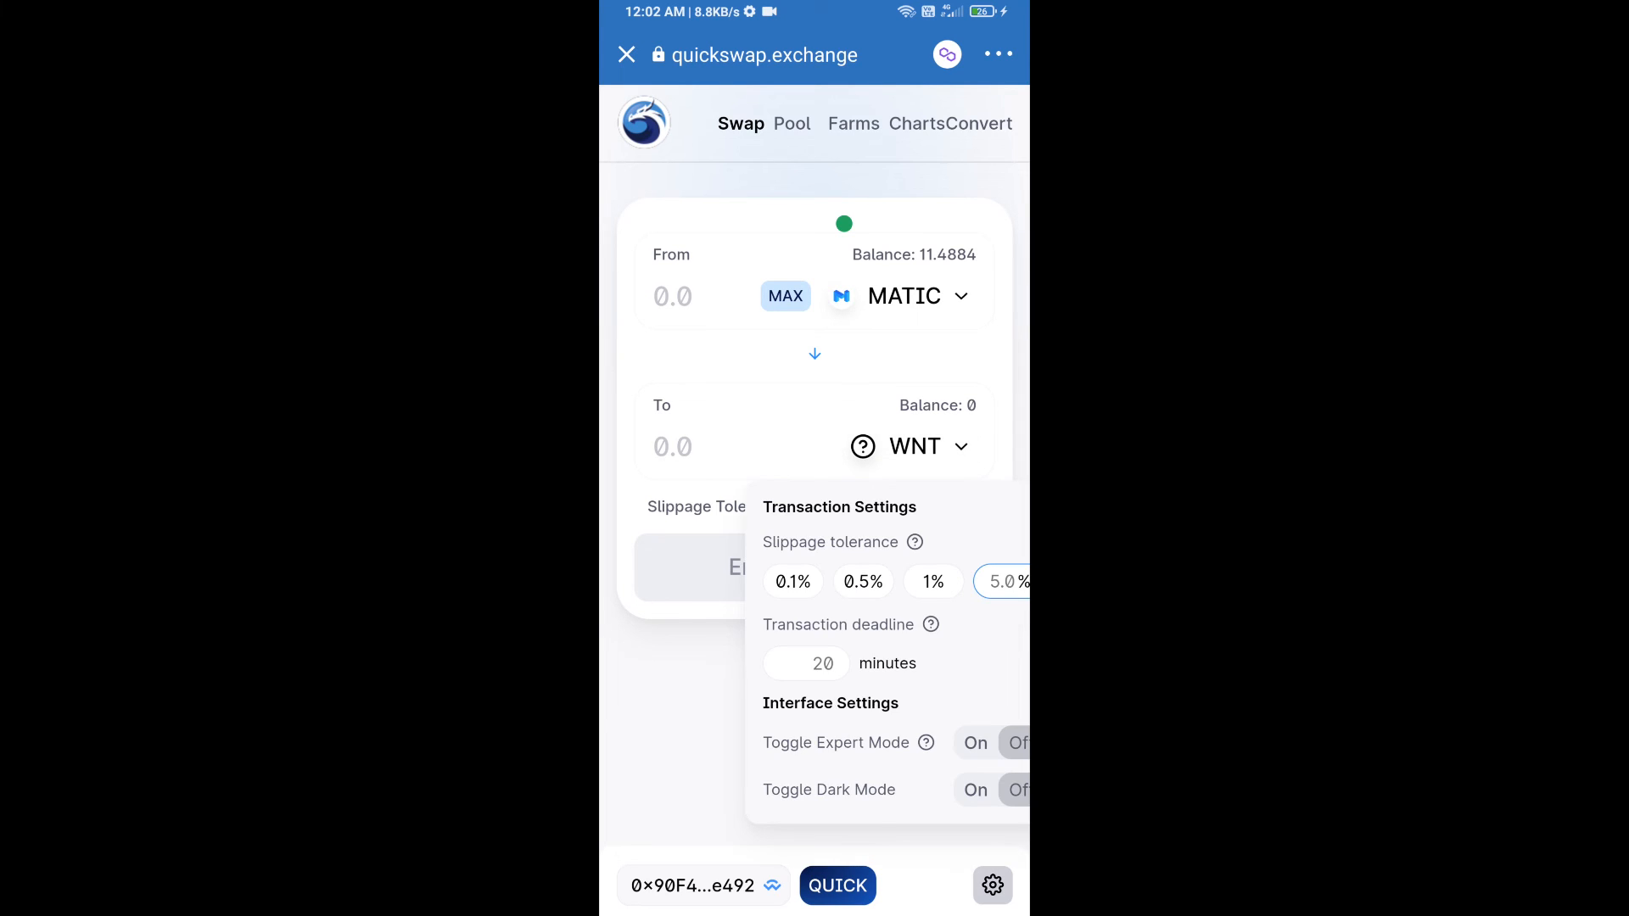
click(932, 582)
text(10)
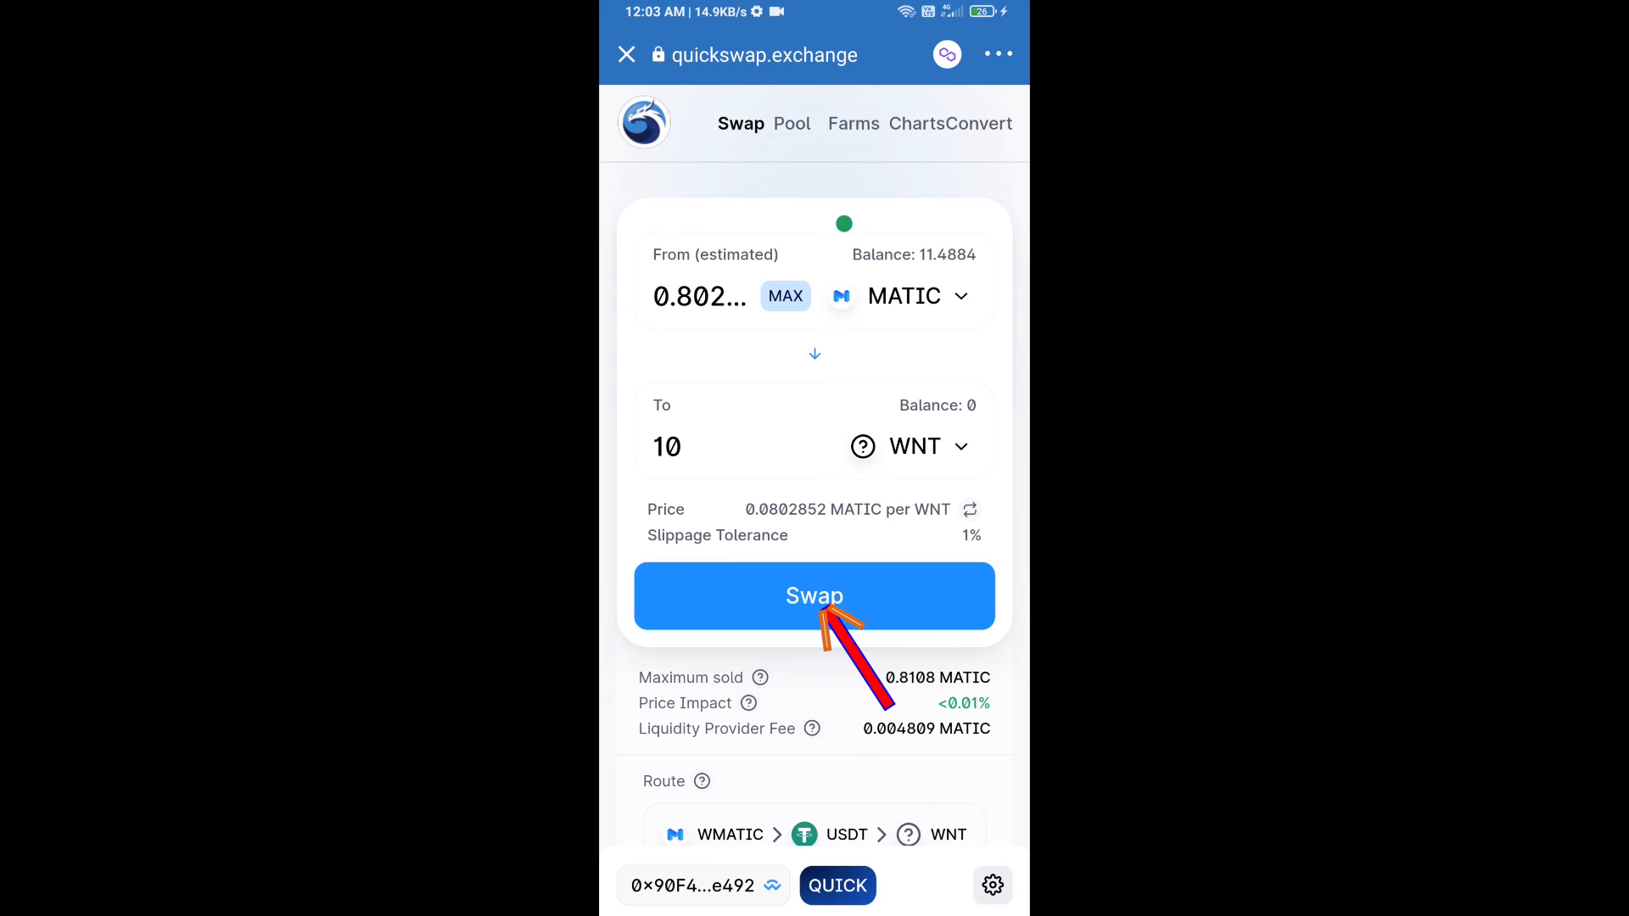
- Confirm the swap of about 0.8029 MATIC for 10 WNT
click(815, 596)
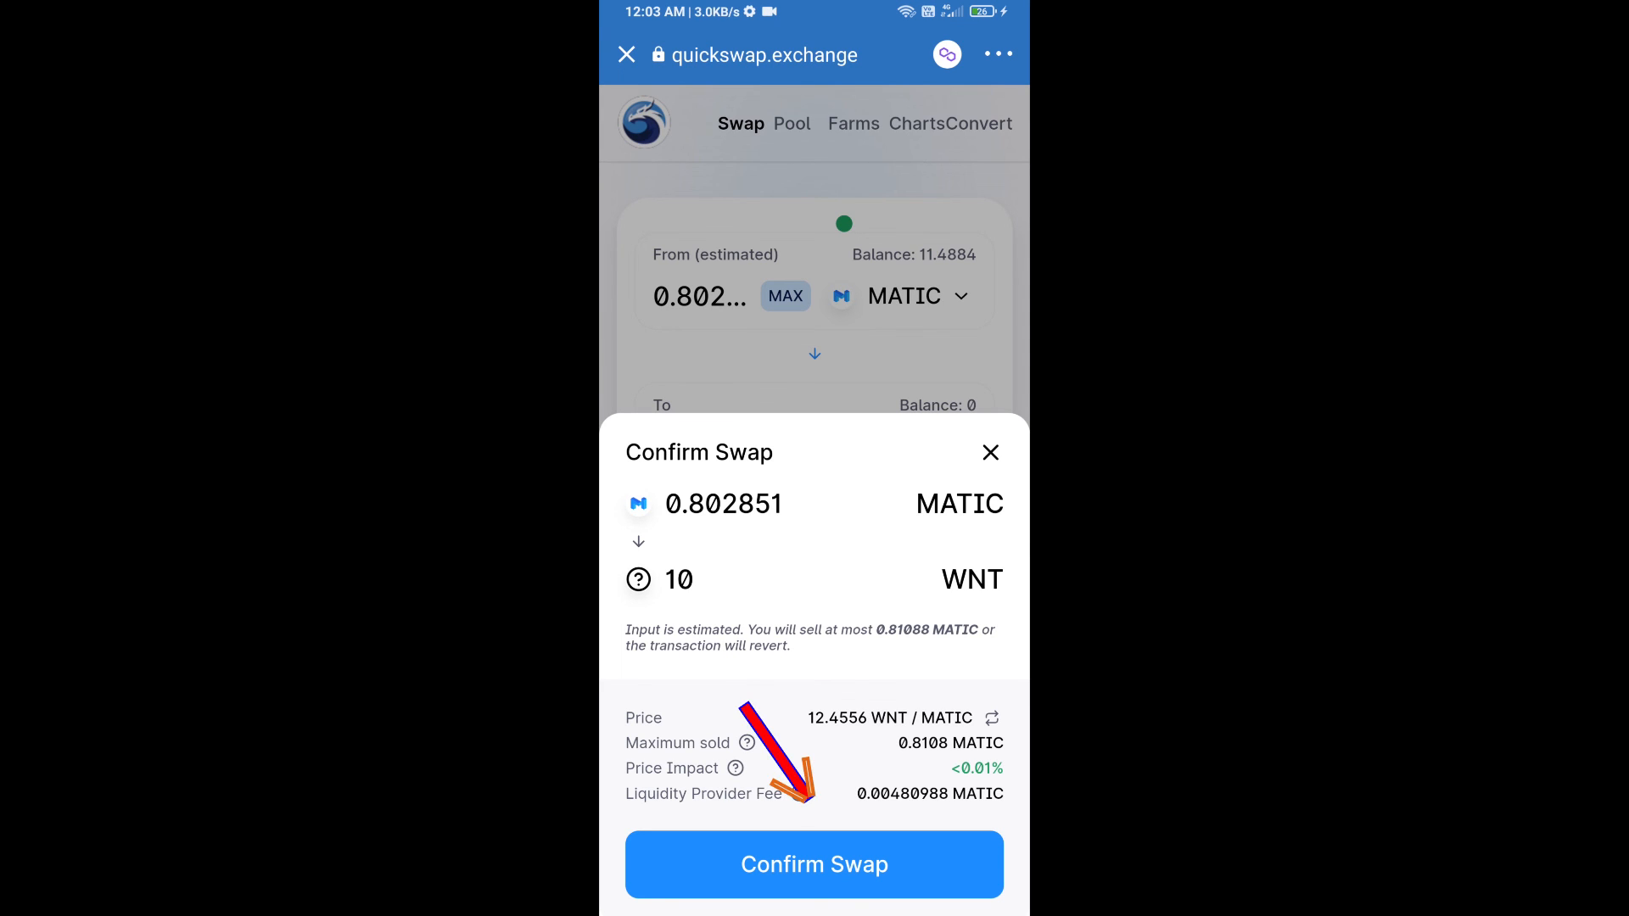
click(814, 863)
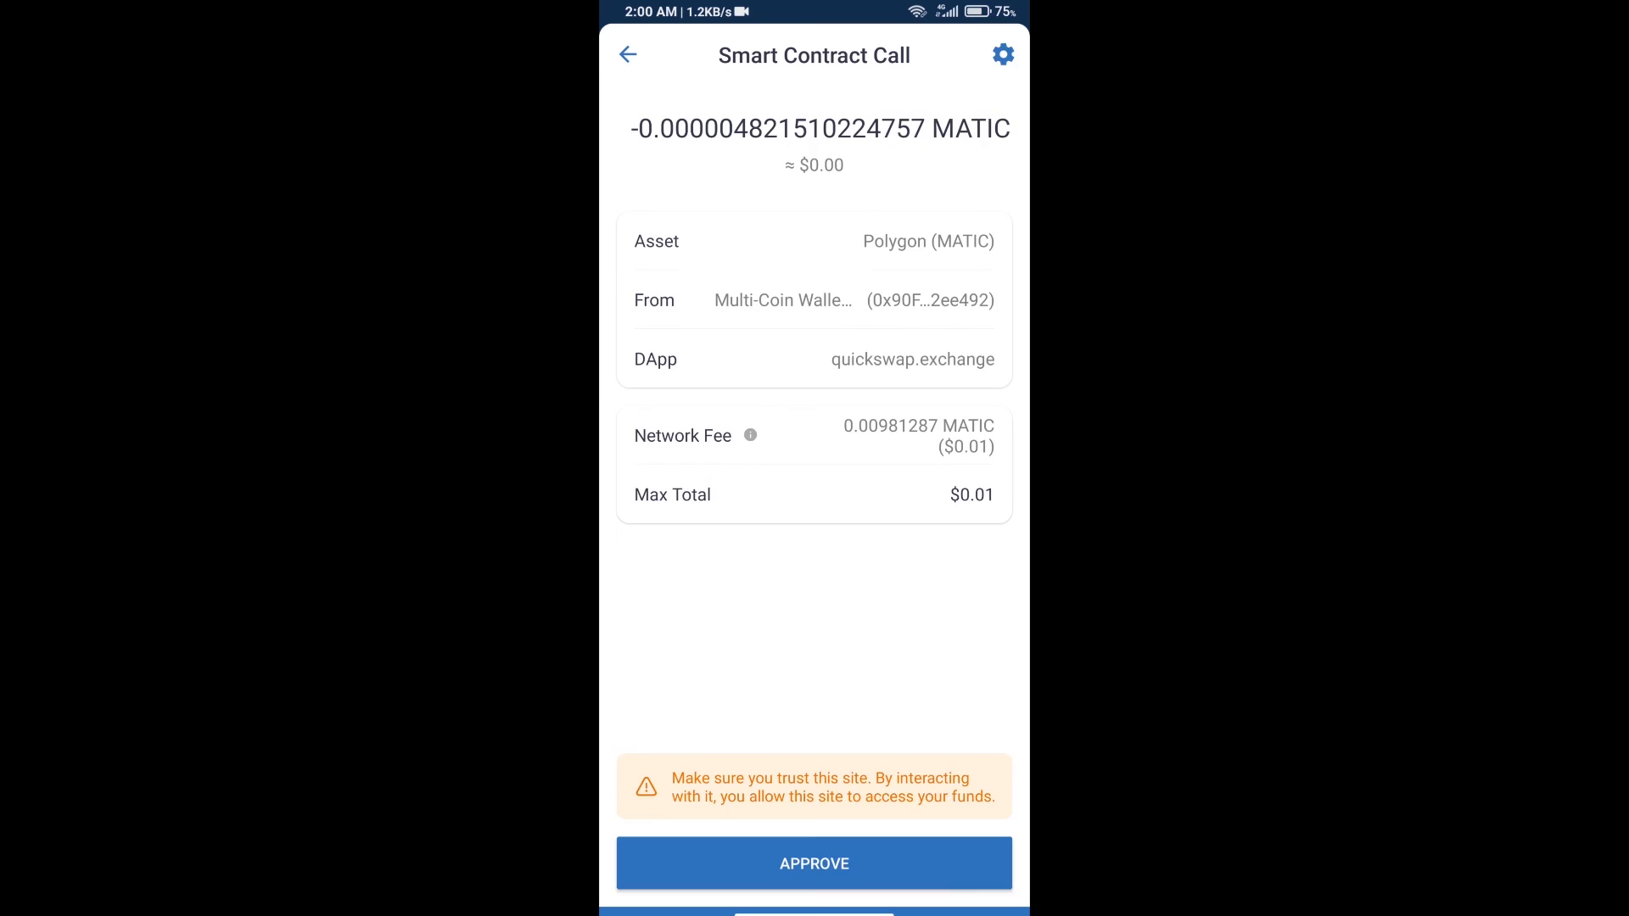